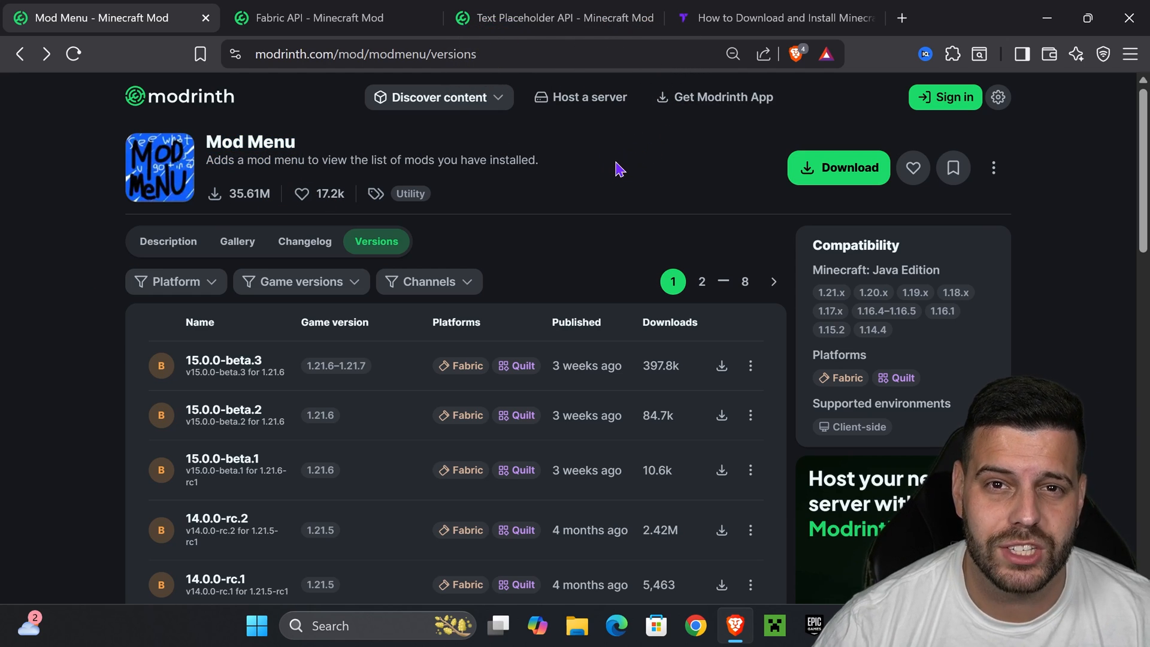
# Step: Filter Mod Menu versions to 1.21.7 and save the 15.0.0-beta.3 jar to Downloads
pyautogui.click(301, 282)
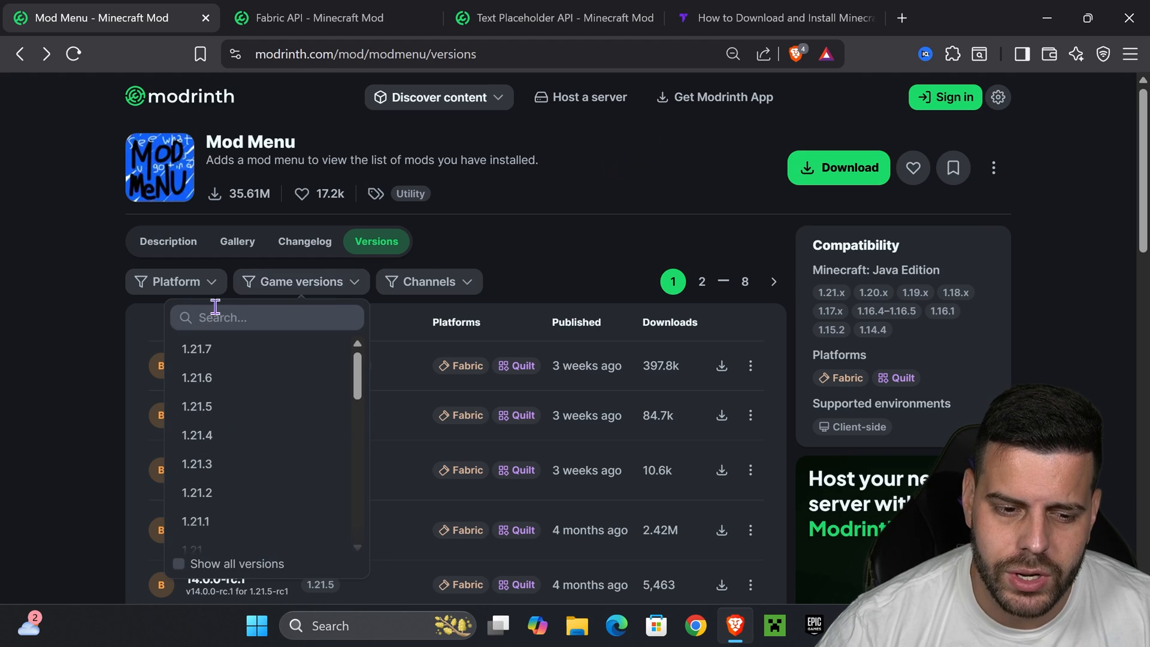
pyautogui.click(196, 349)
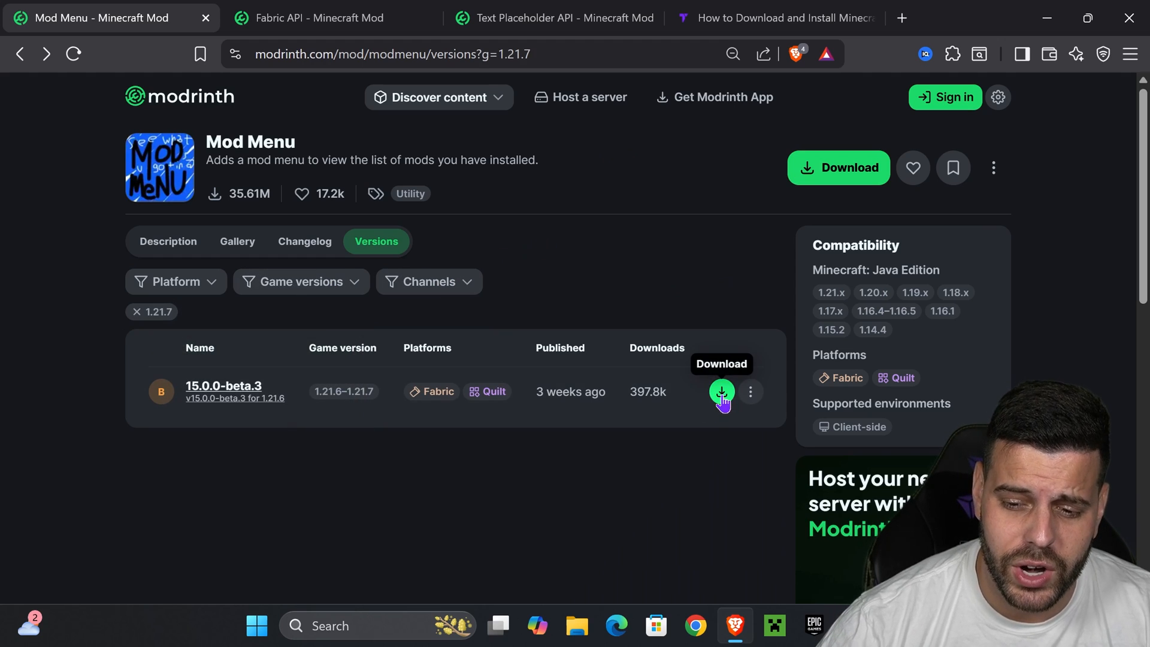
pyautogui.click(722, 391)
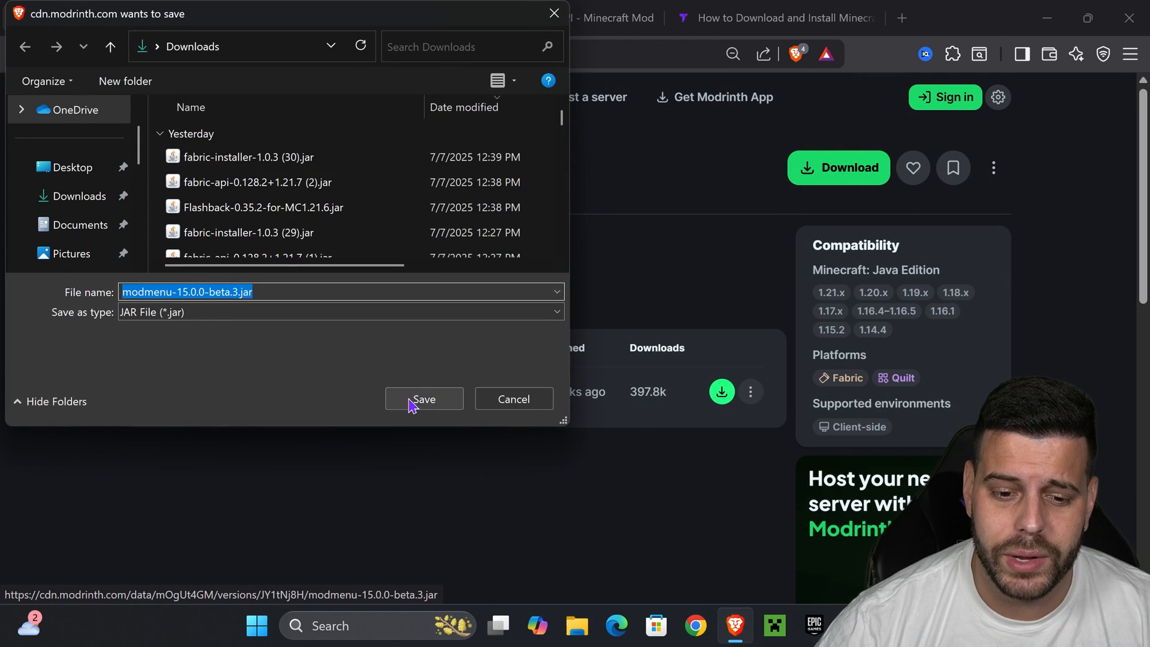
pyautogui.click(424, 399)
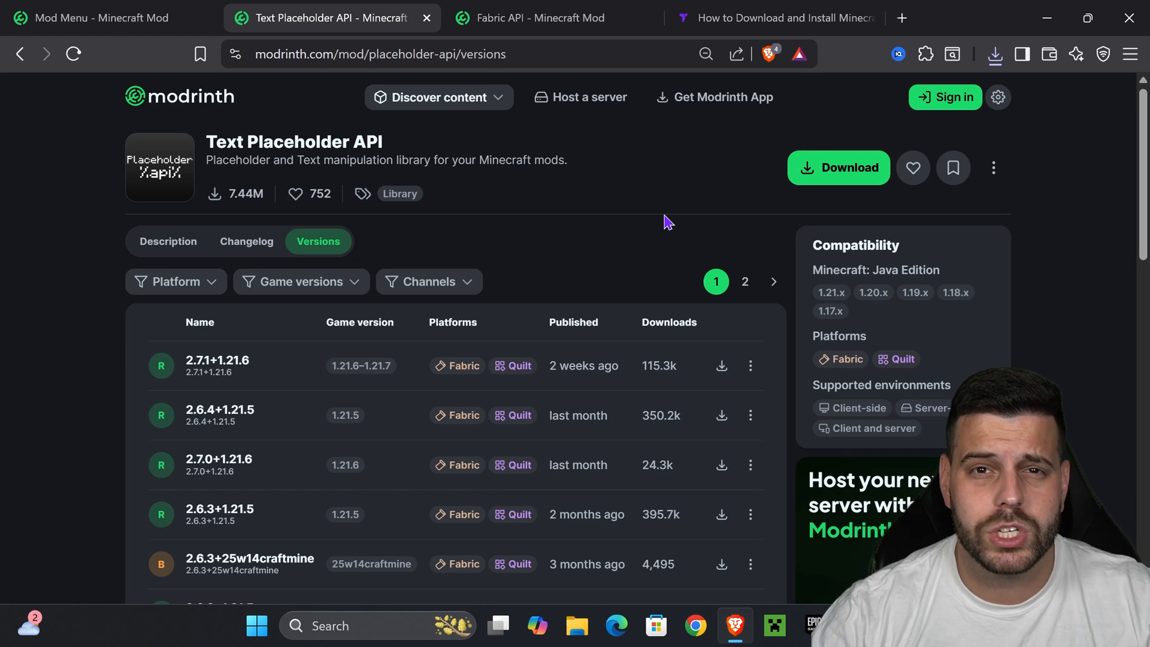
pyautogui.moveTo(650, 226)
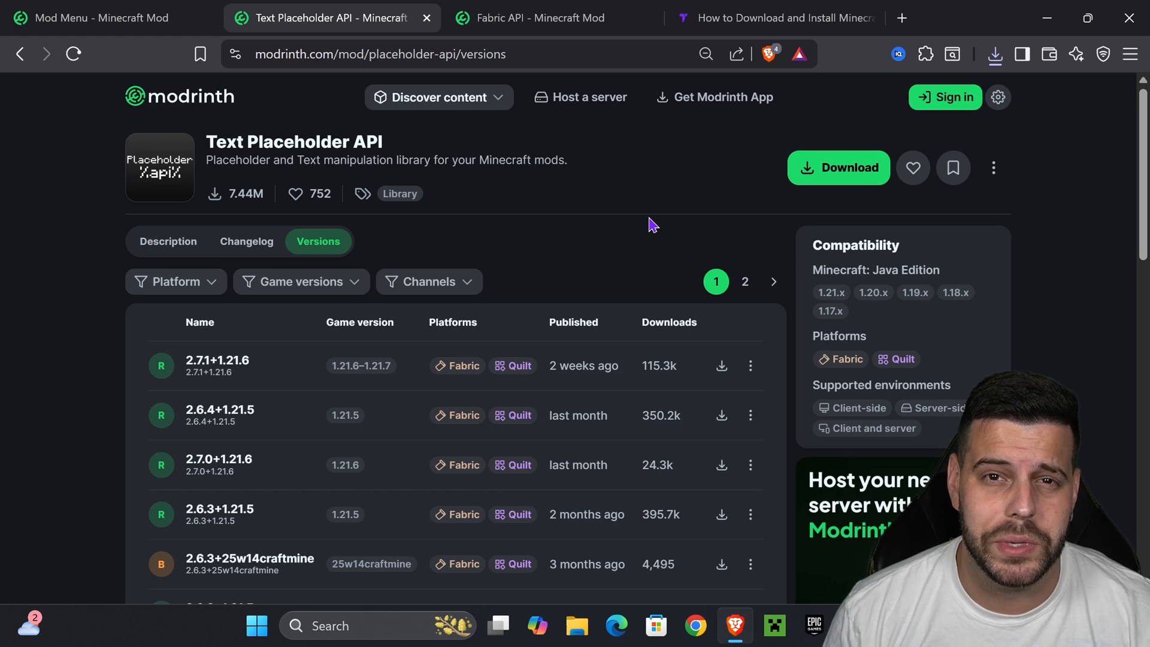
# Step: Save the Text Placeholder API 2.7.1+1.21.6 jar to Downloads
pyautogui.click(105, 17)
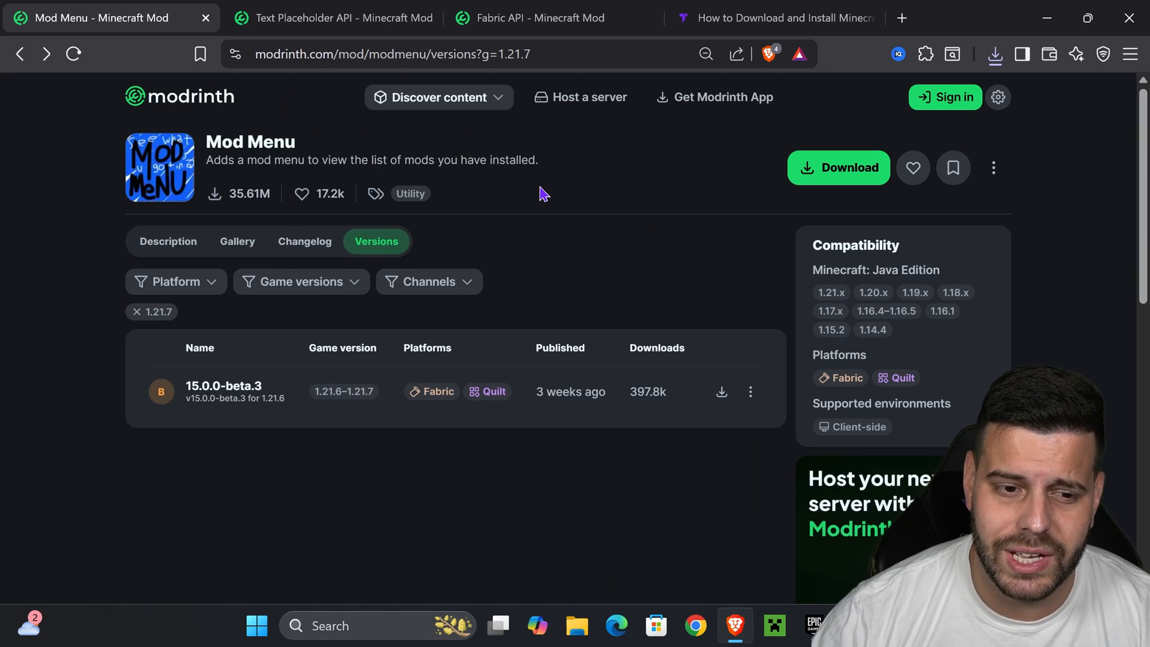
pyautogui.moveTo(657, 171)
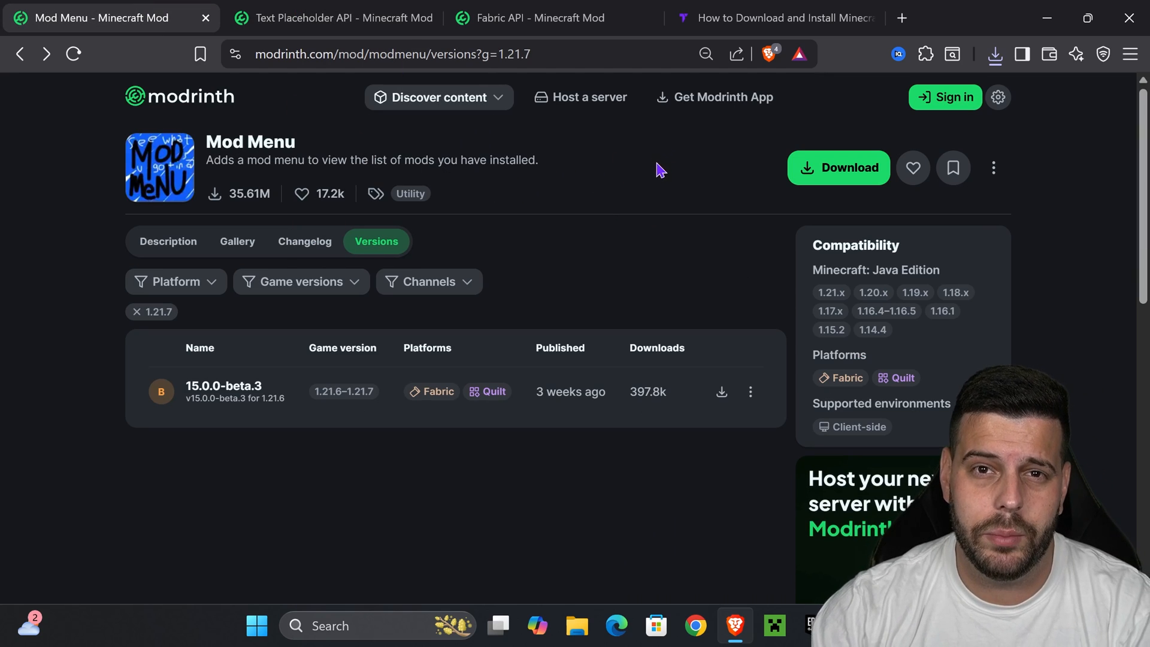
pyautogui.click(332, 18)
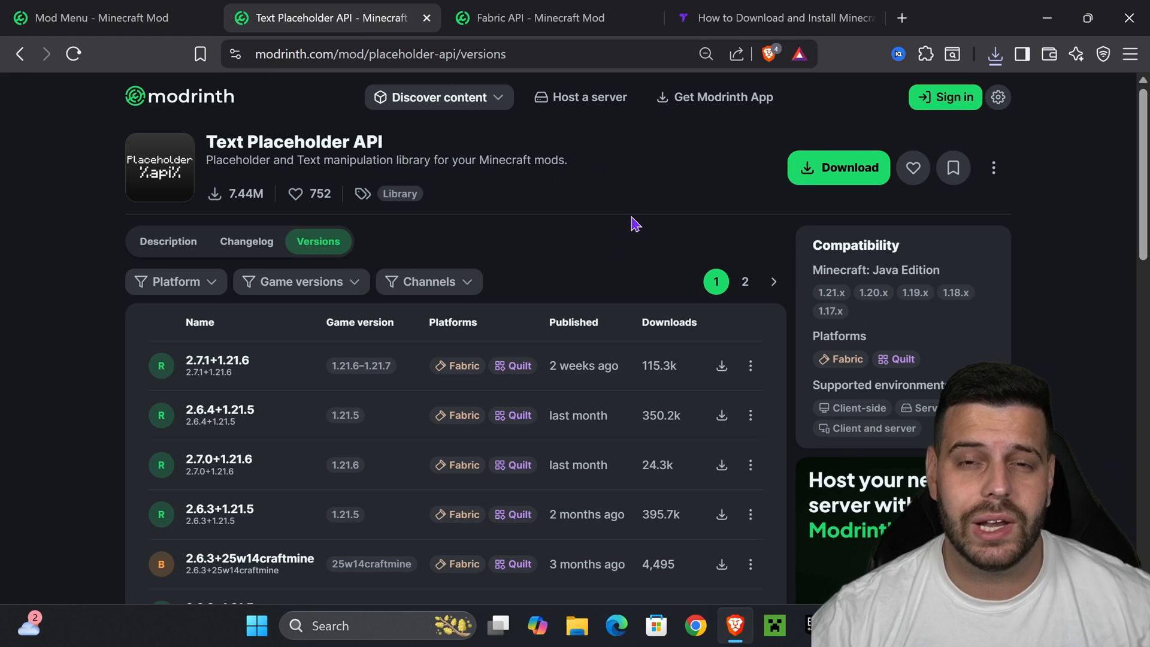
pyautogui.moveTo(635, 235)
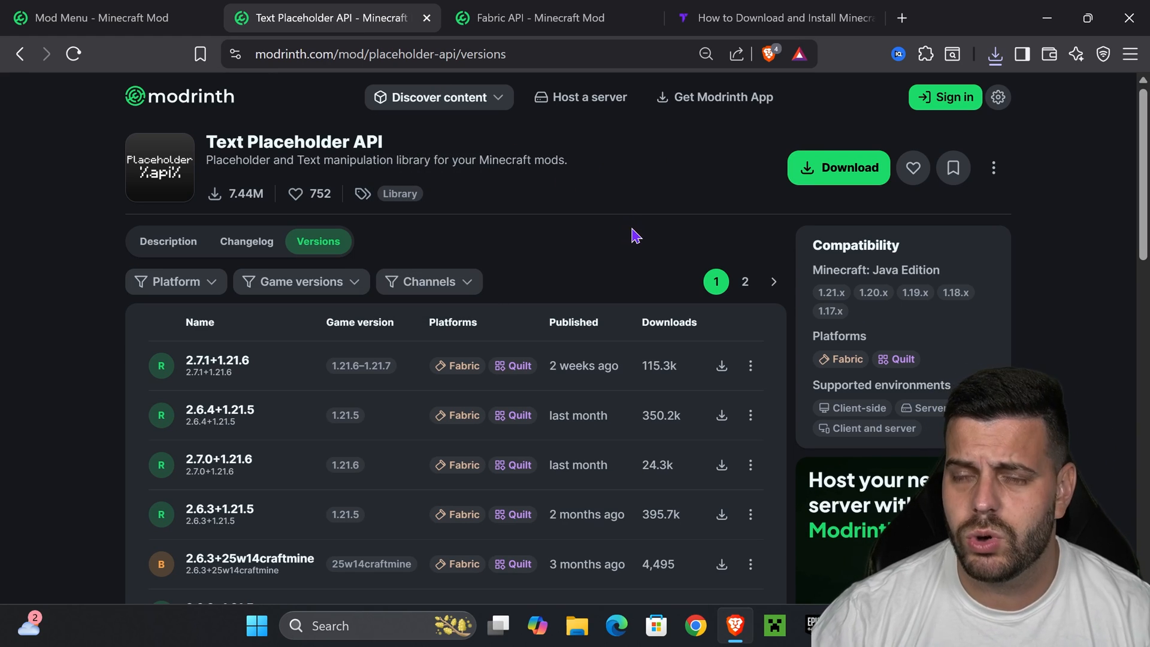
pyautogui.moveTo(319, 290)
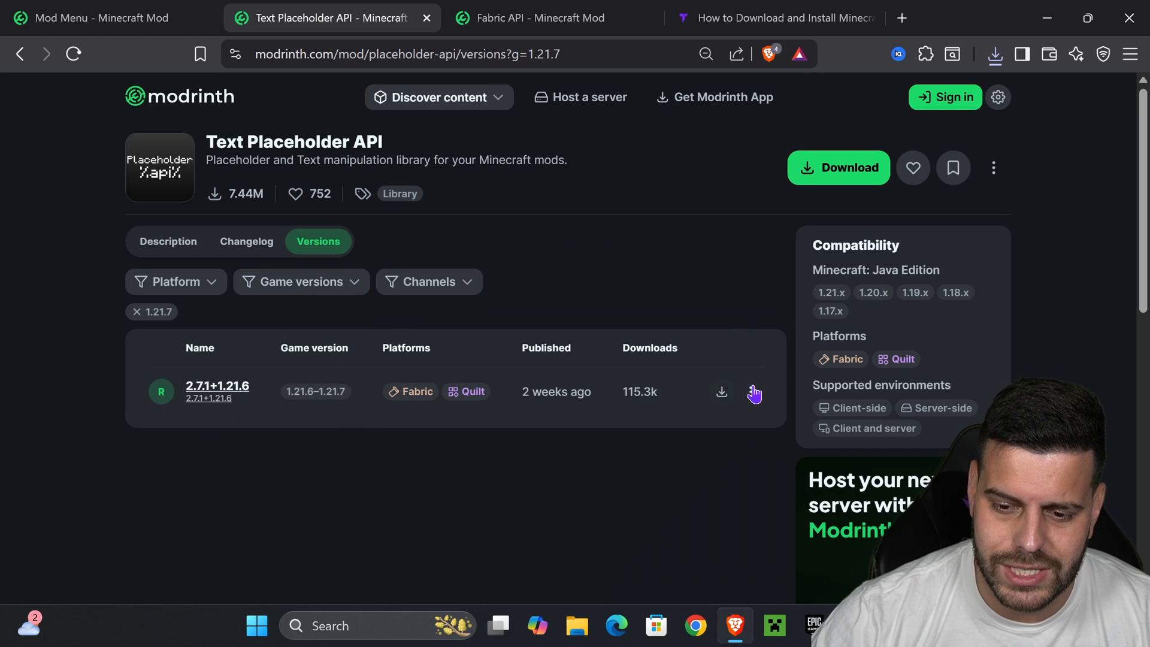
pyautogui.click(721, 392)
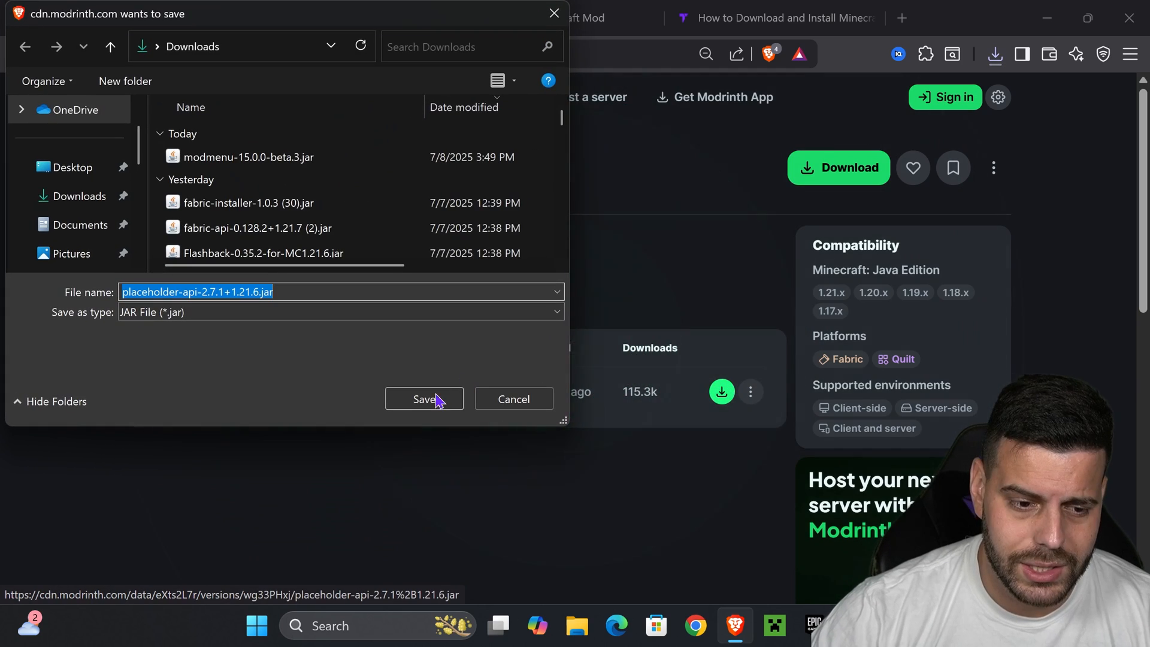
pyautogui.click(424, 399)
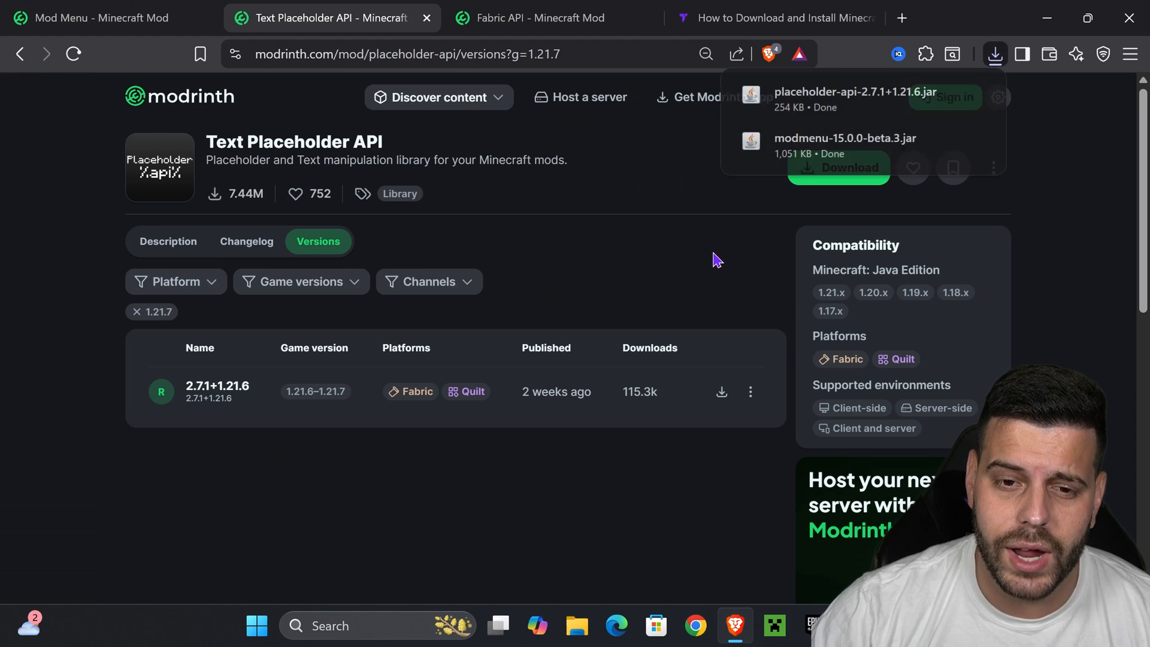
# Step: Filter Fabric API versions to 1.21.7 and download 0.128.2+1.21.7
pyautogui.click(539, 18)
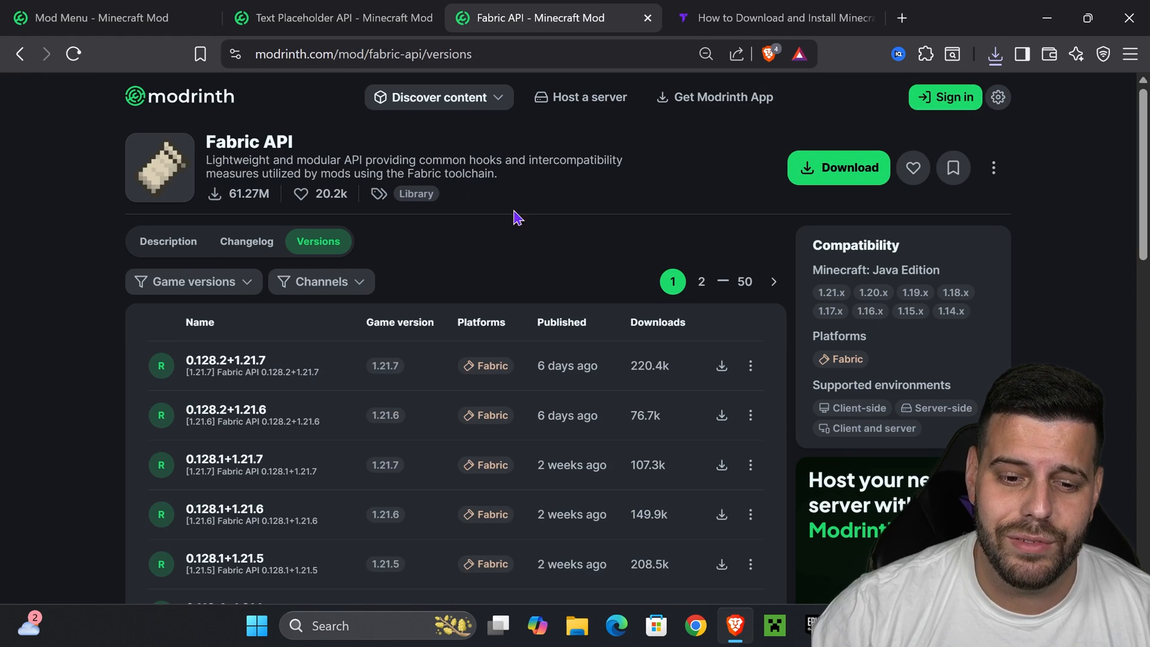
pyautogui.moveTo(585, 222)
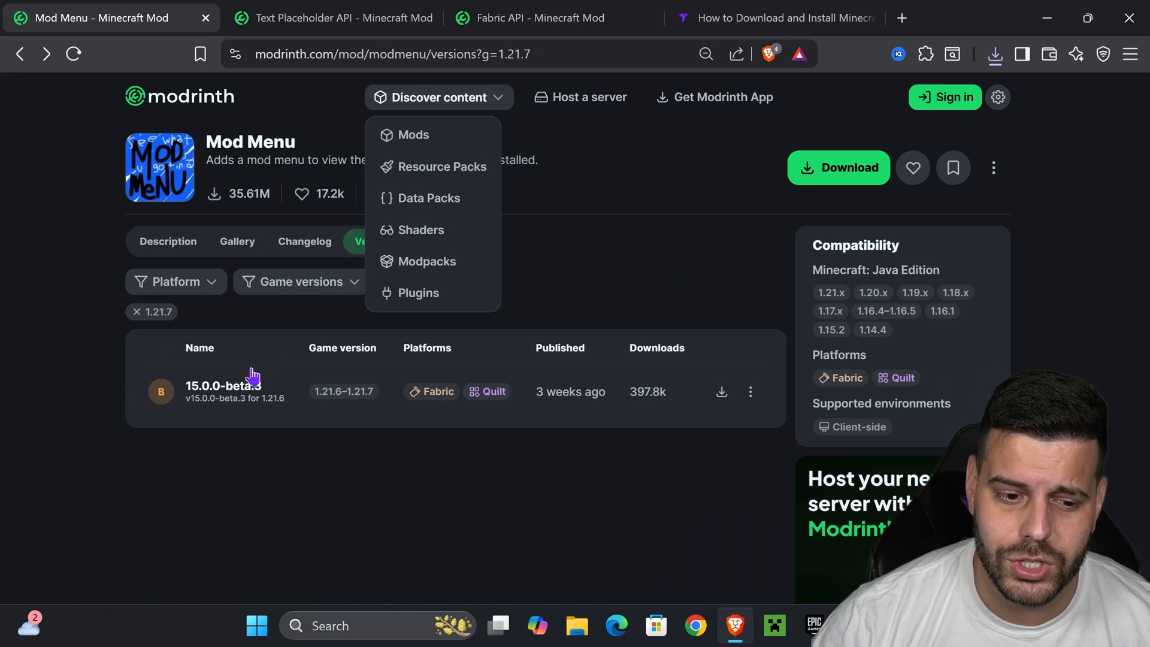
pyautogui.click(223, 385)
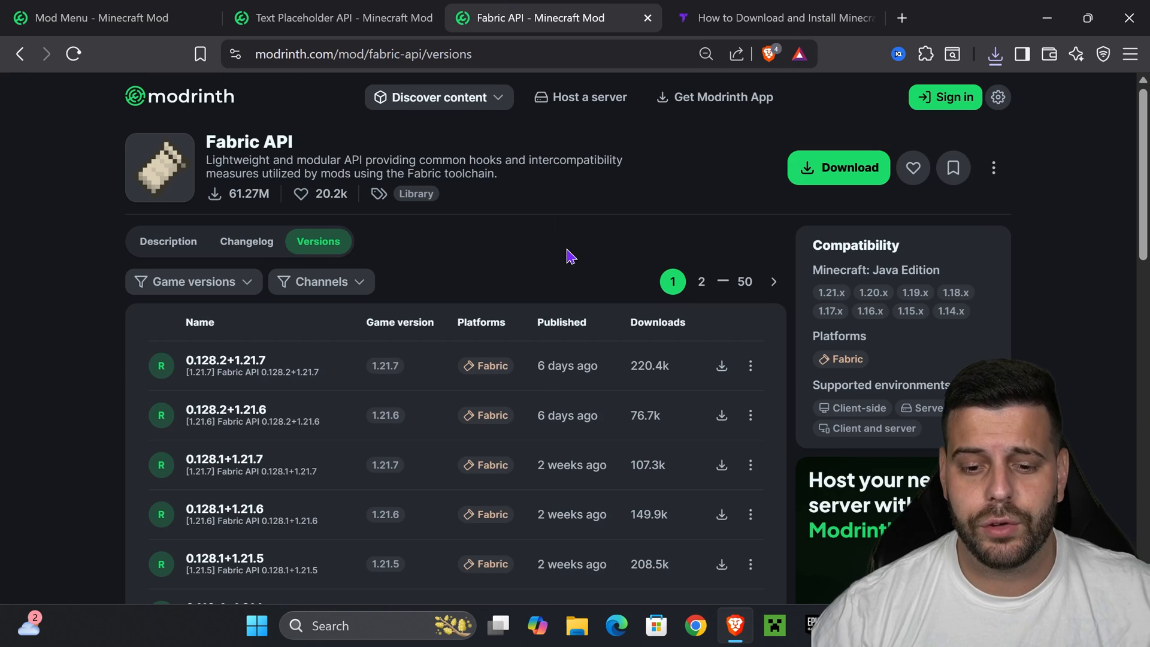
pyautogui.moveTo(533, 270)
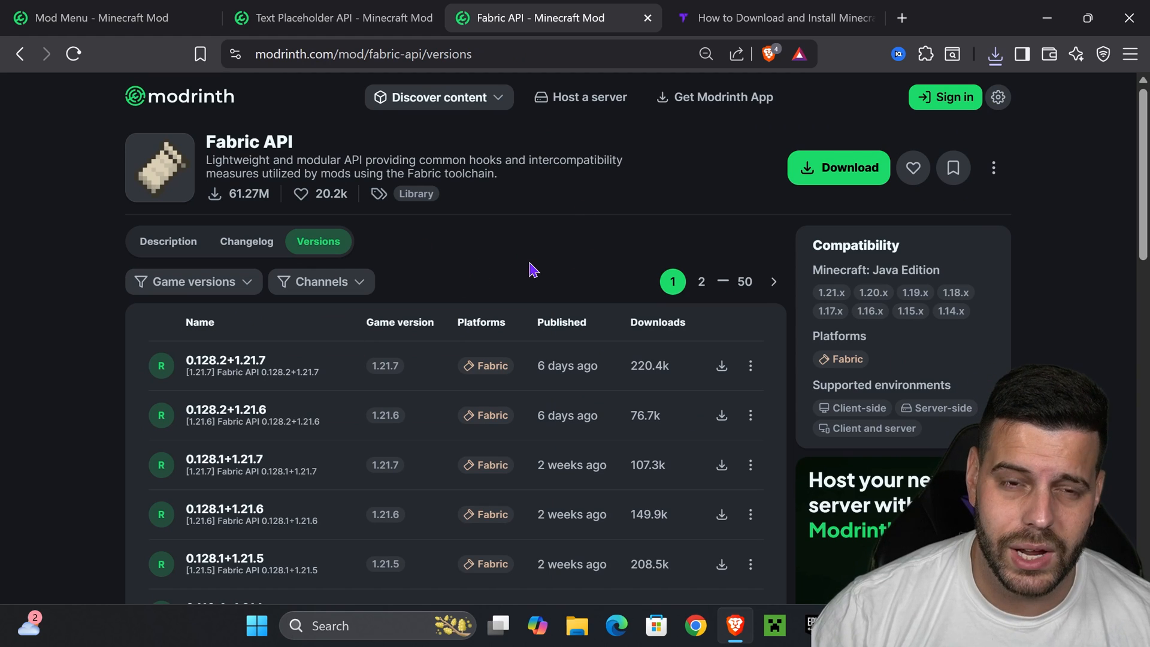
pyautogui.click(192, 282)
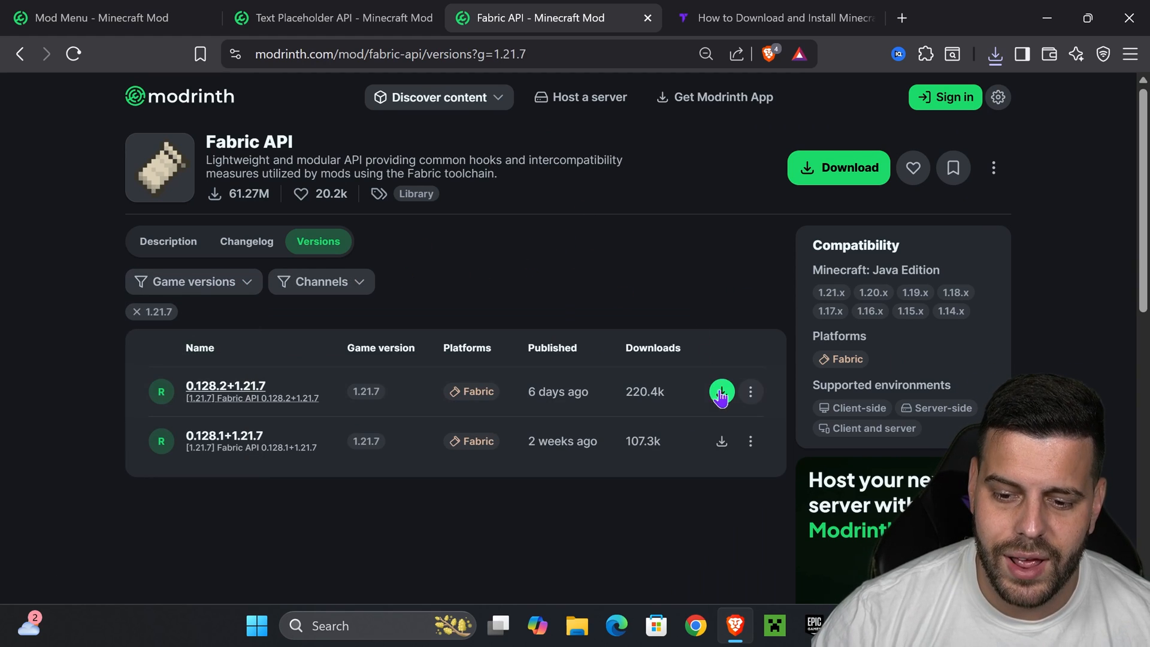
pyautogui.click(722, 391)
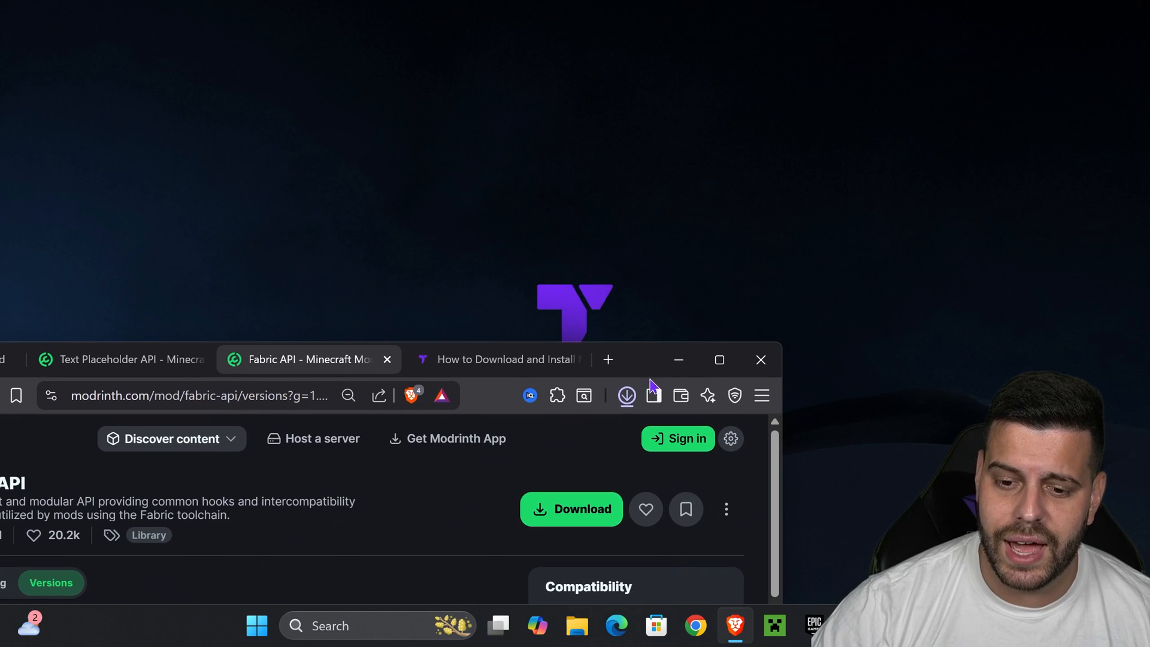
# Step: Check Brave's recent downloads list for the three mod jars
pyautogui.click(626, 395)
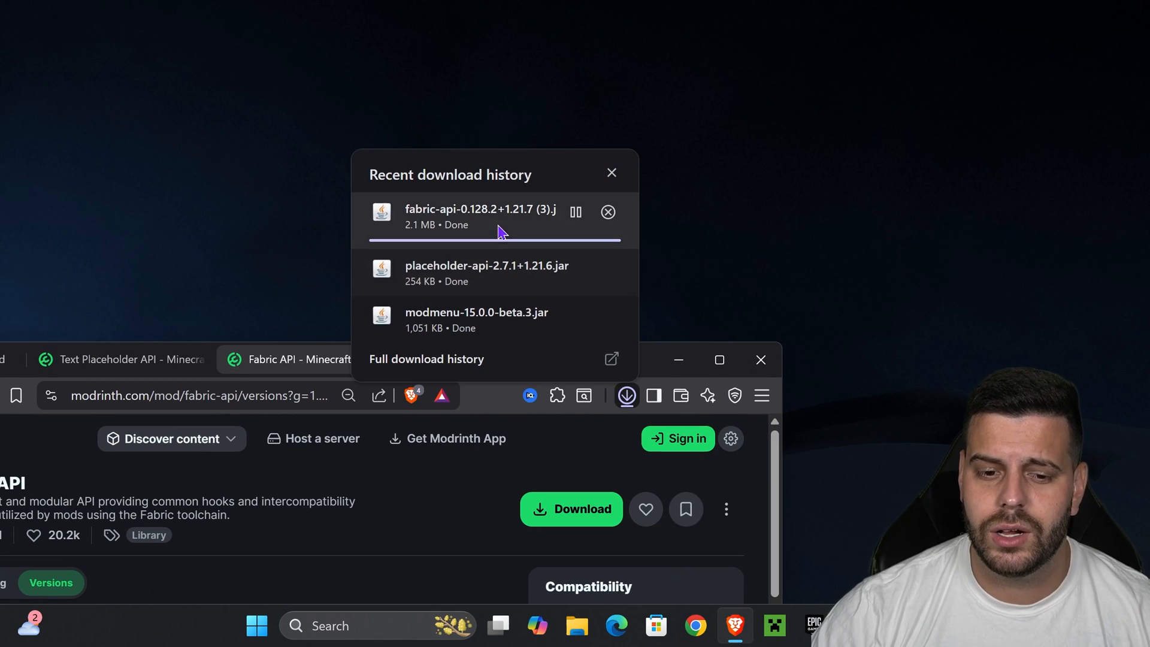
pyautogui.moveTo(515, 286)
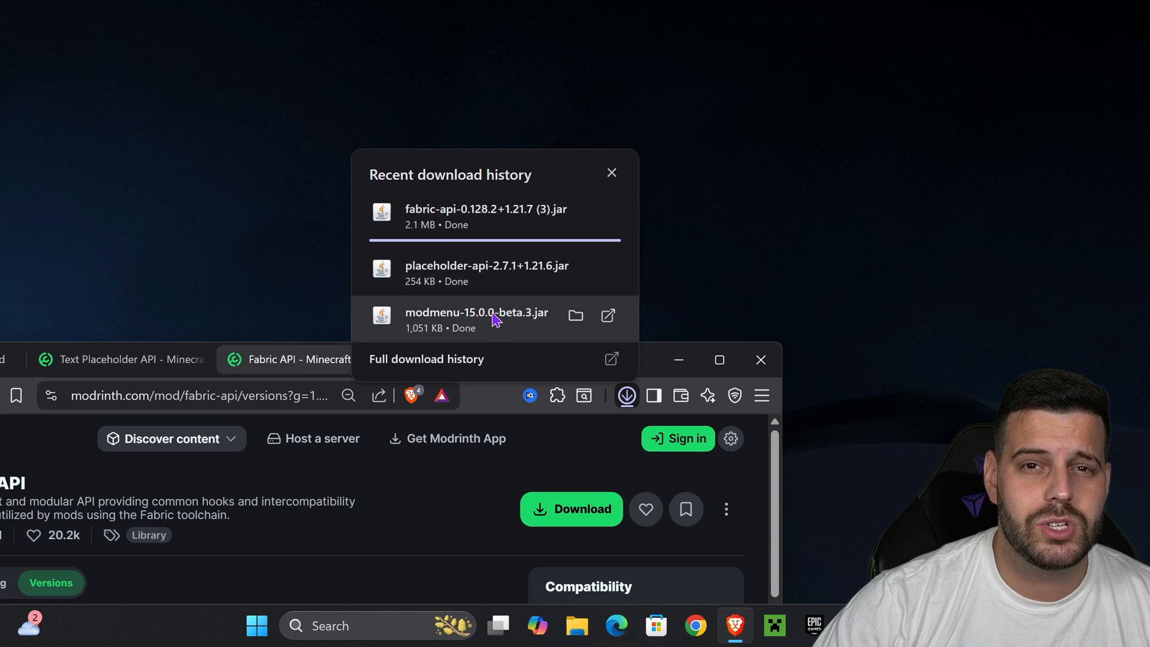
pyautogui.moveTo(509, 296)
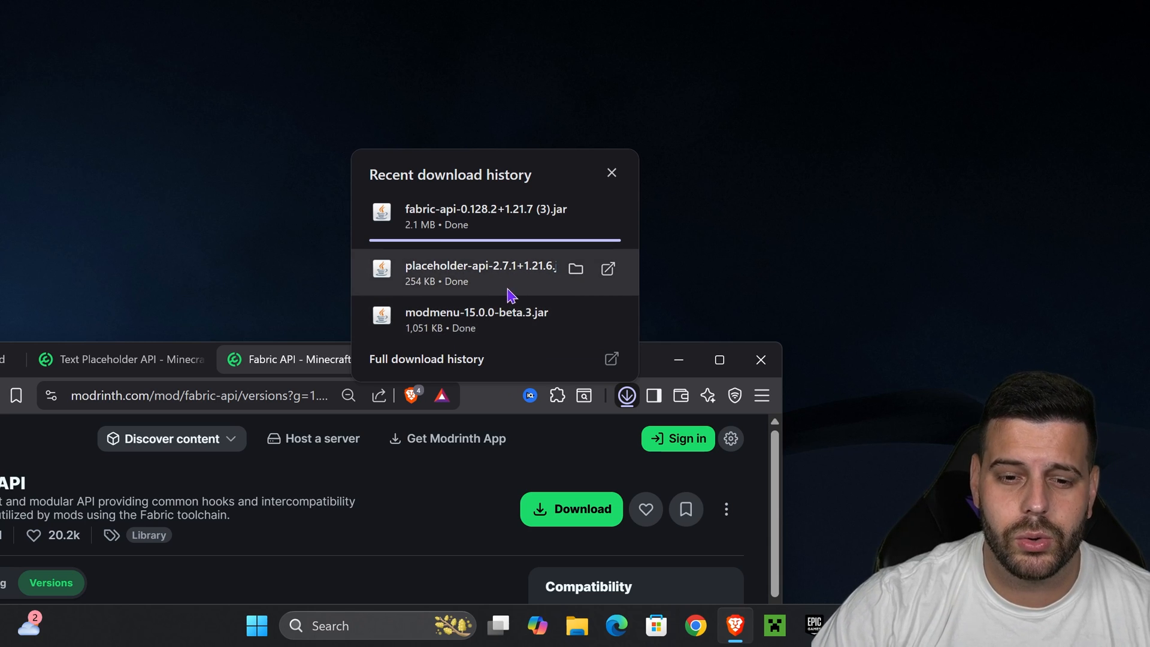
pyautogui.moveTo(508, 315)
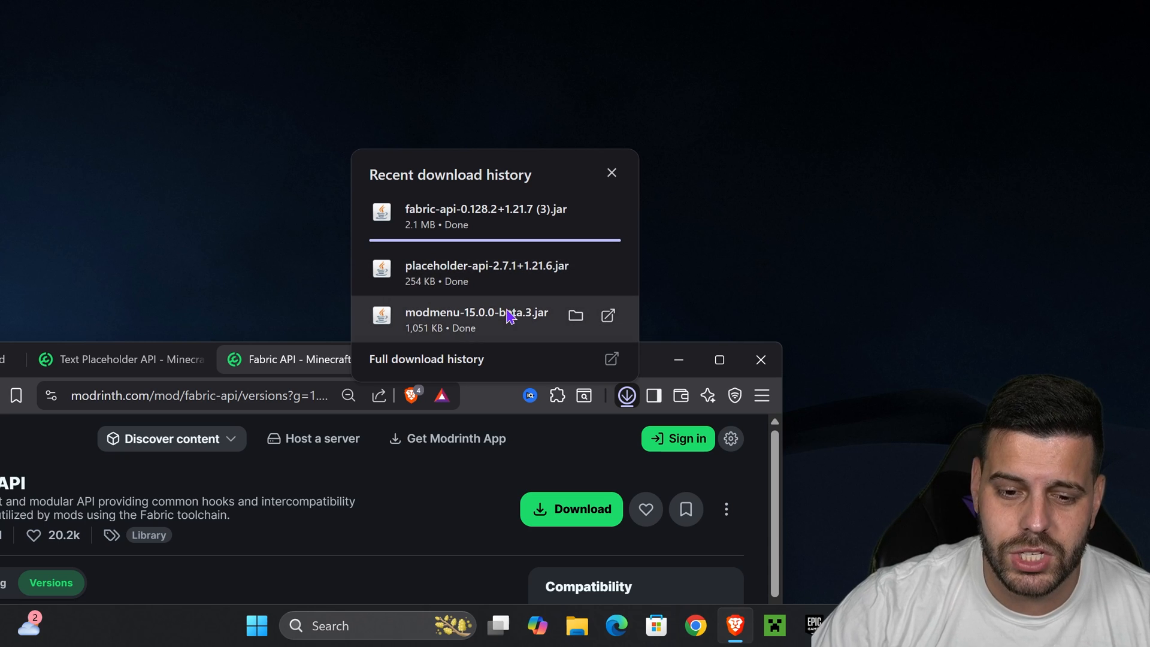
pyautogui.moveTo(498, 342)
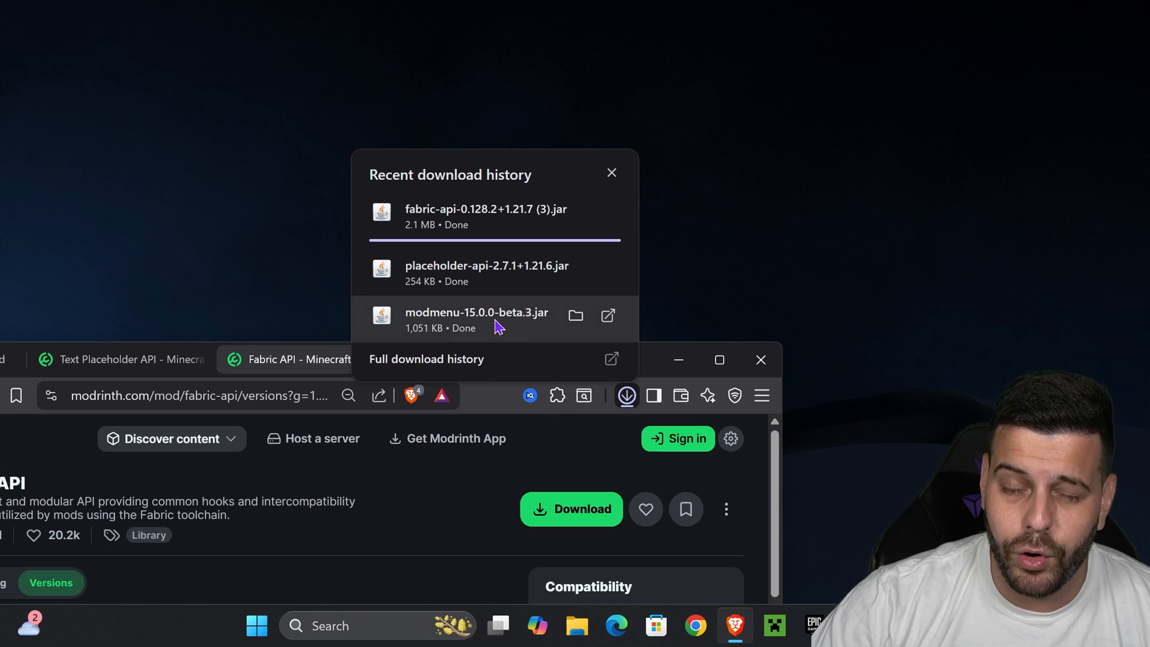
pyautogui.moveTo(479, 286)
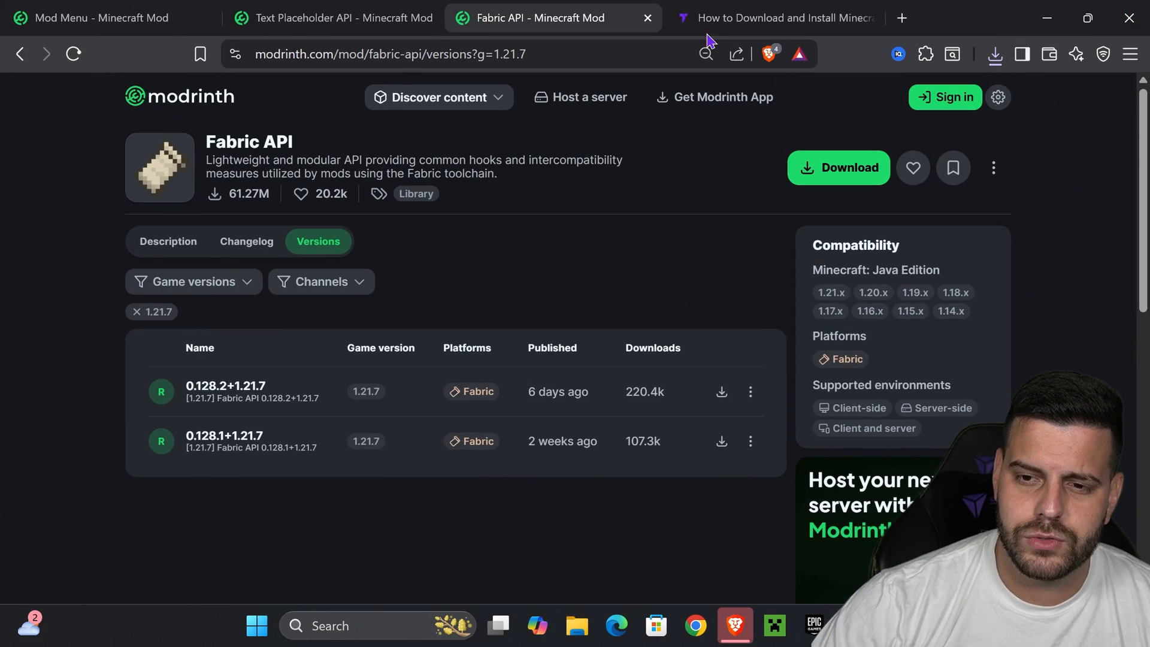
# Step: Browse Tutorialy's Fabric Mod Loader guide to reach fabricmc.net's installer page
pyautogui.click(783, 17)
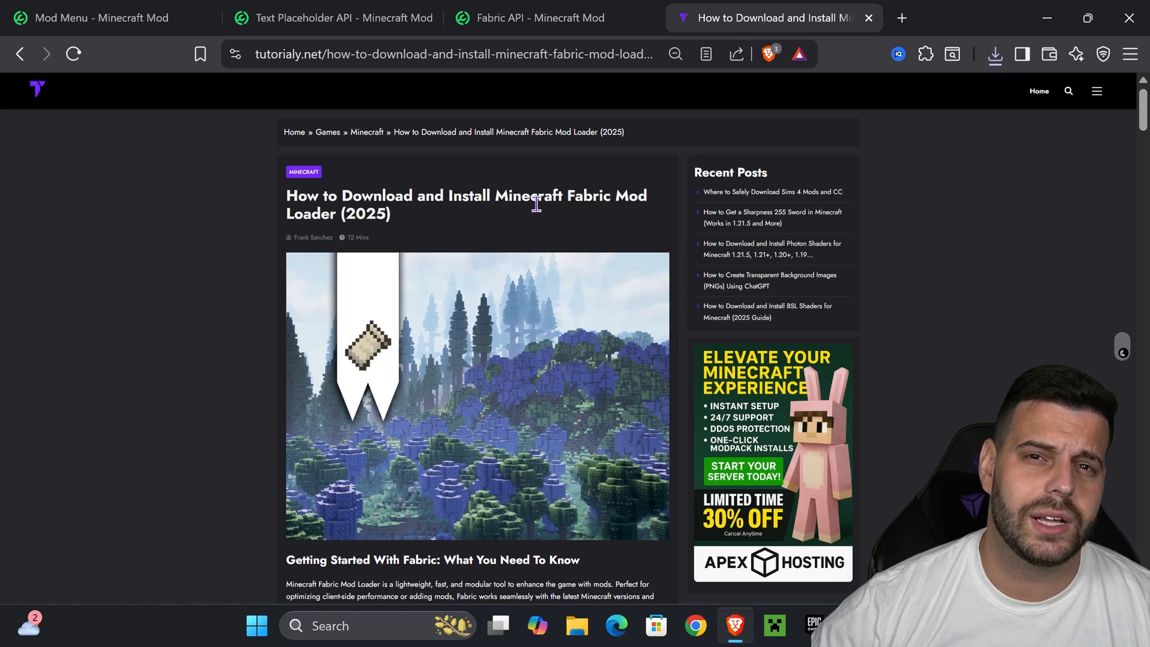
pyautogui.scroll(-3)
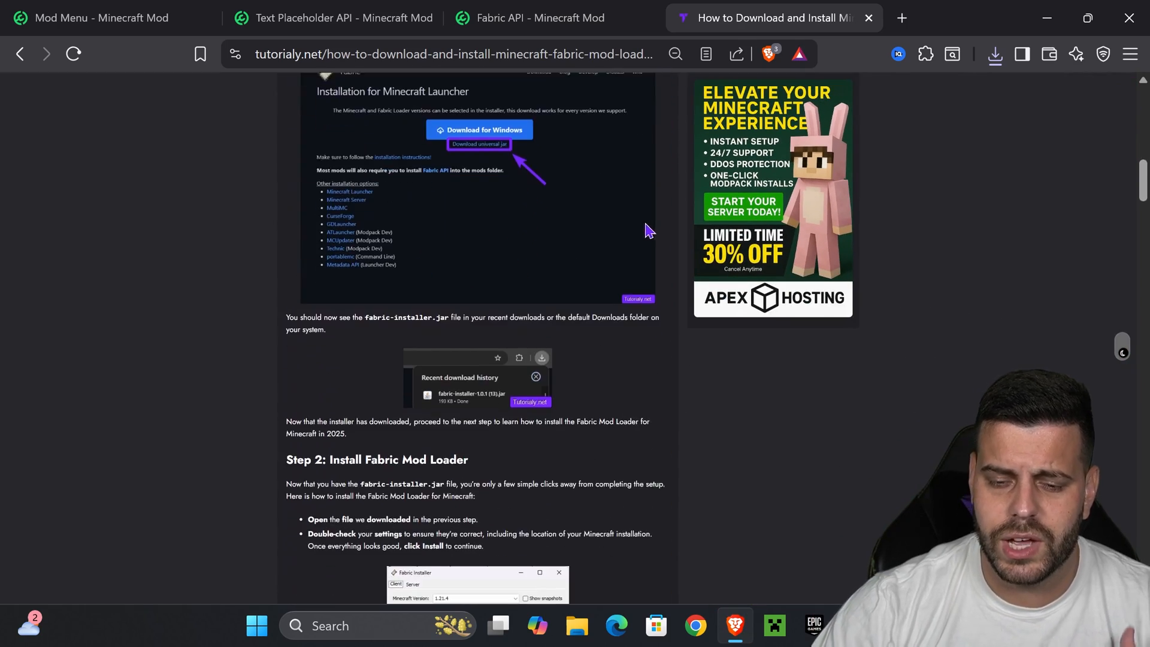
pyautogui.scroll(3)
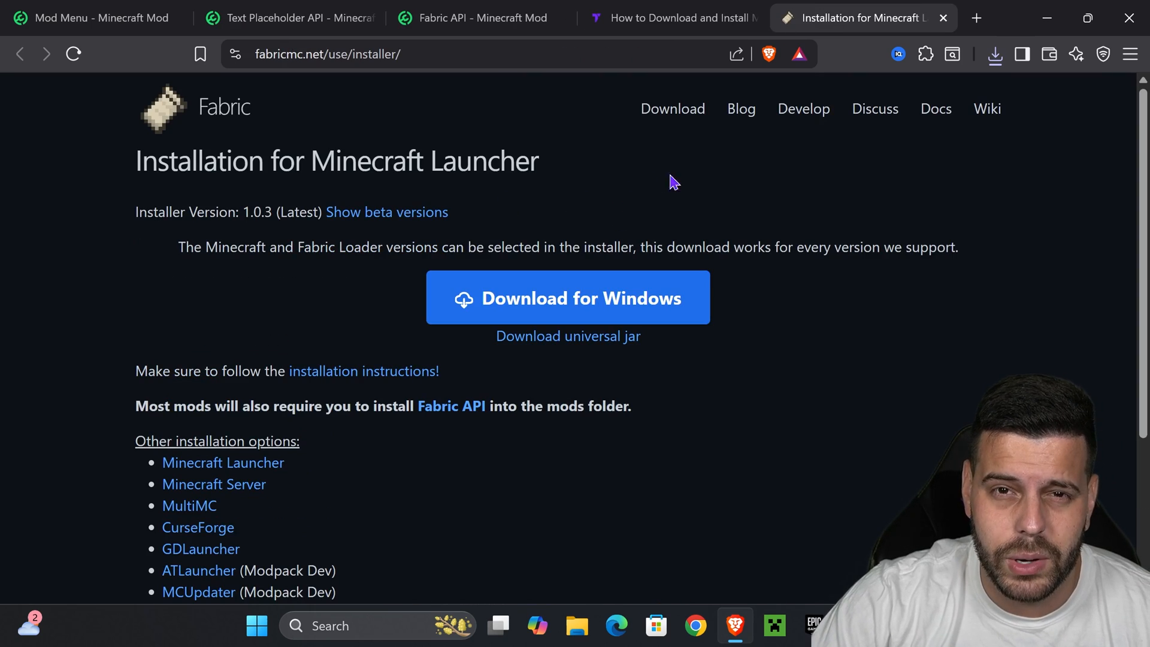
pyautogui.moveTo(594, 350)
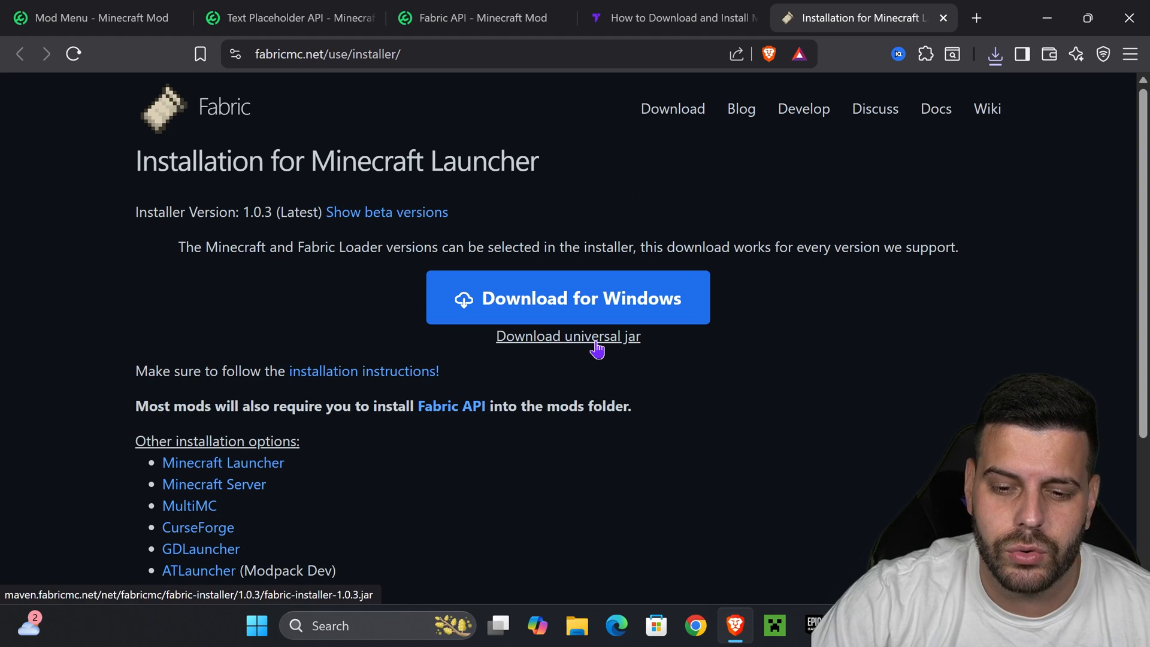
# Step: Save the Fabric installer 1.0.3 universal jar and select it on the desktop
pyautogui.click(567, 336)
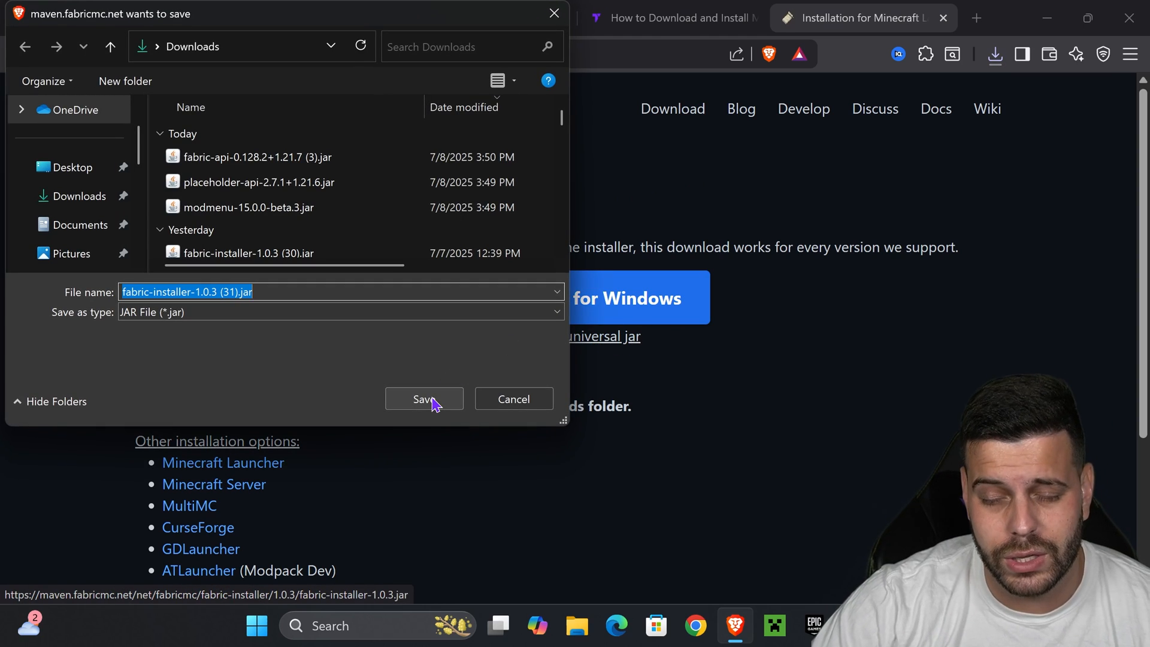
pyautogui.click(424, 399)
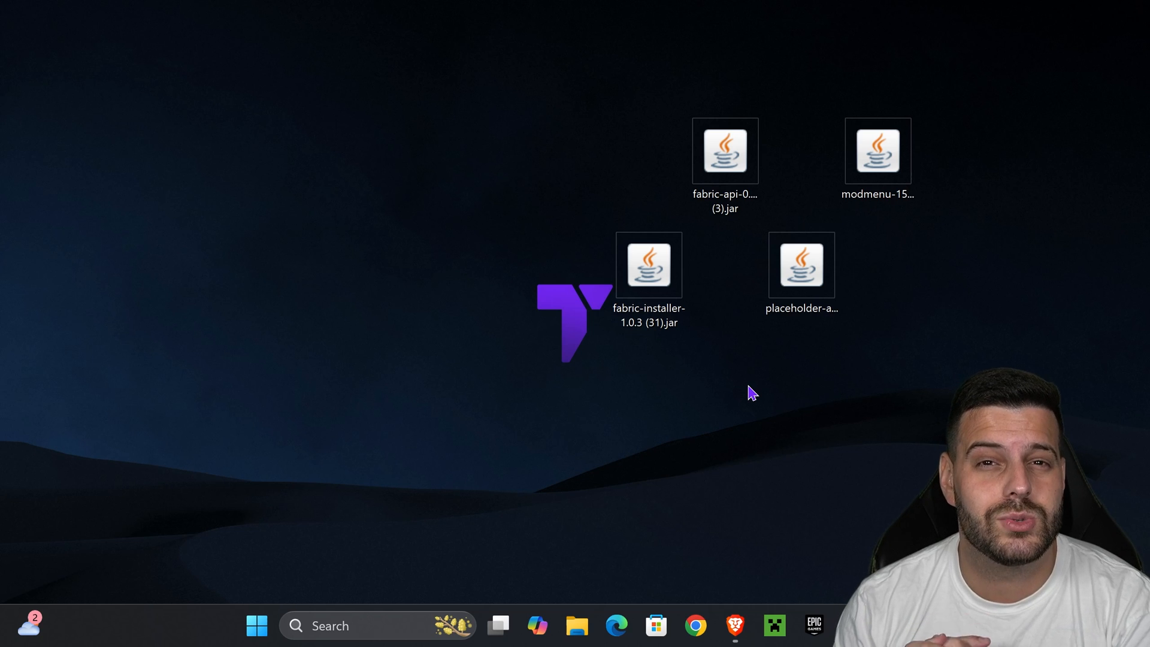
pyautogui.click(649, 265)
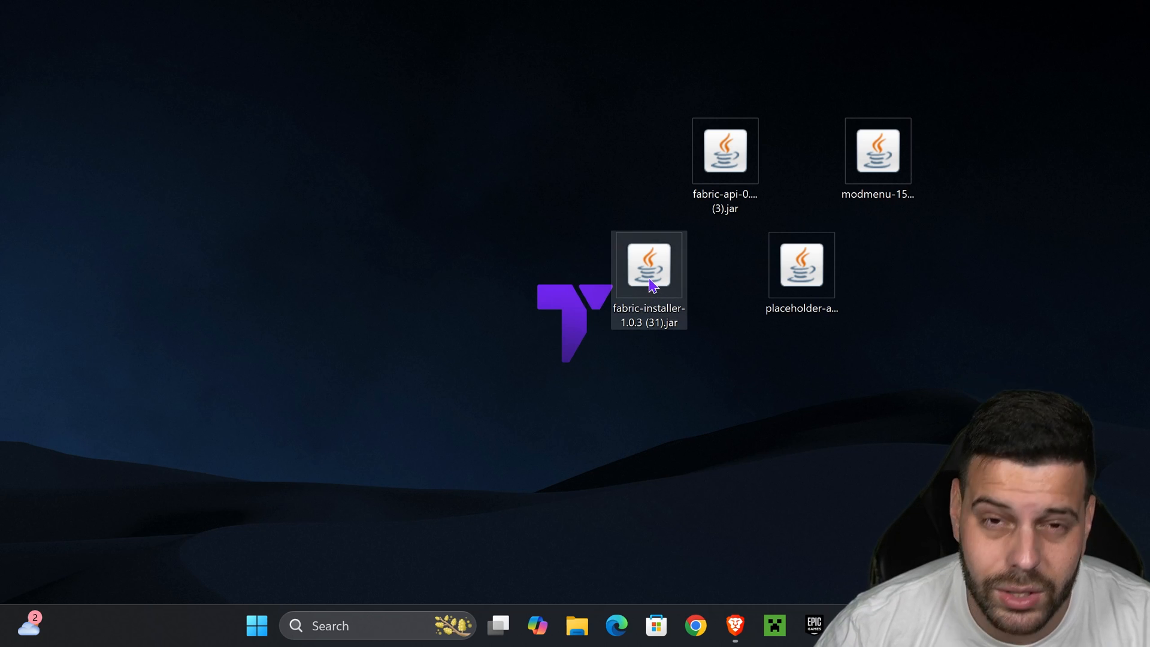
# Step: Launch Fabric Installer and choose Minecraft version 1.21.7
pyautogui.doubleClick(649, 265)
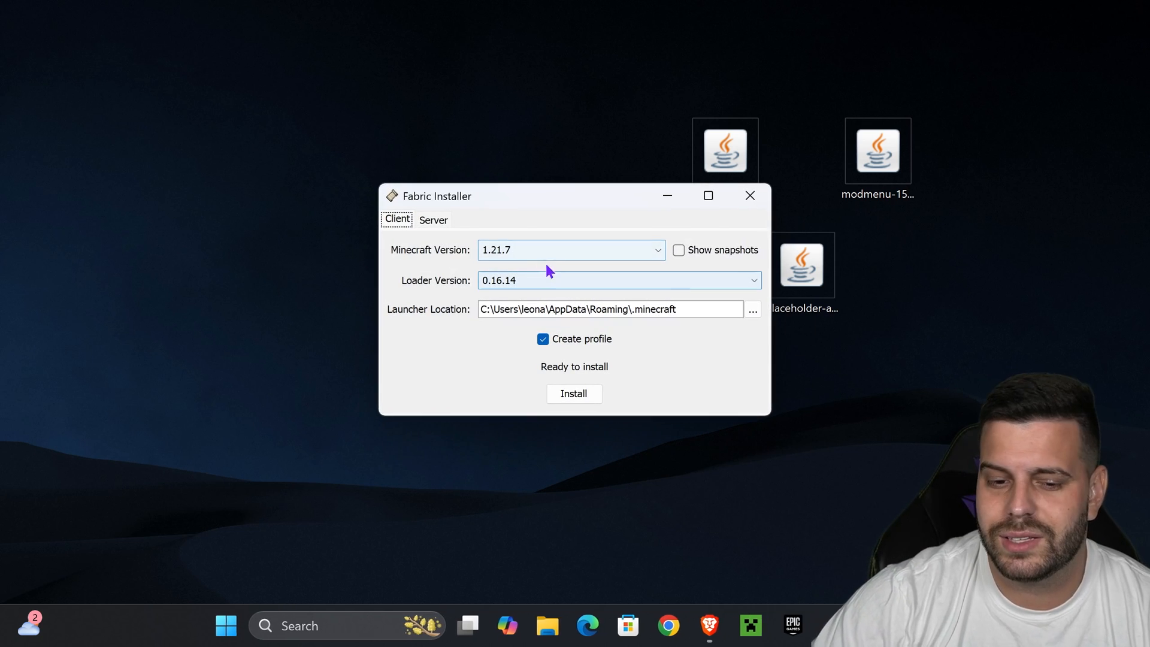
pyautogui.click(571, 250)
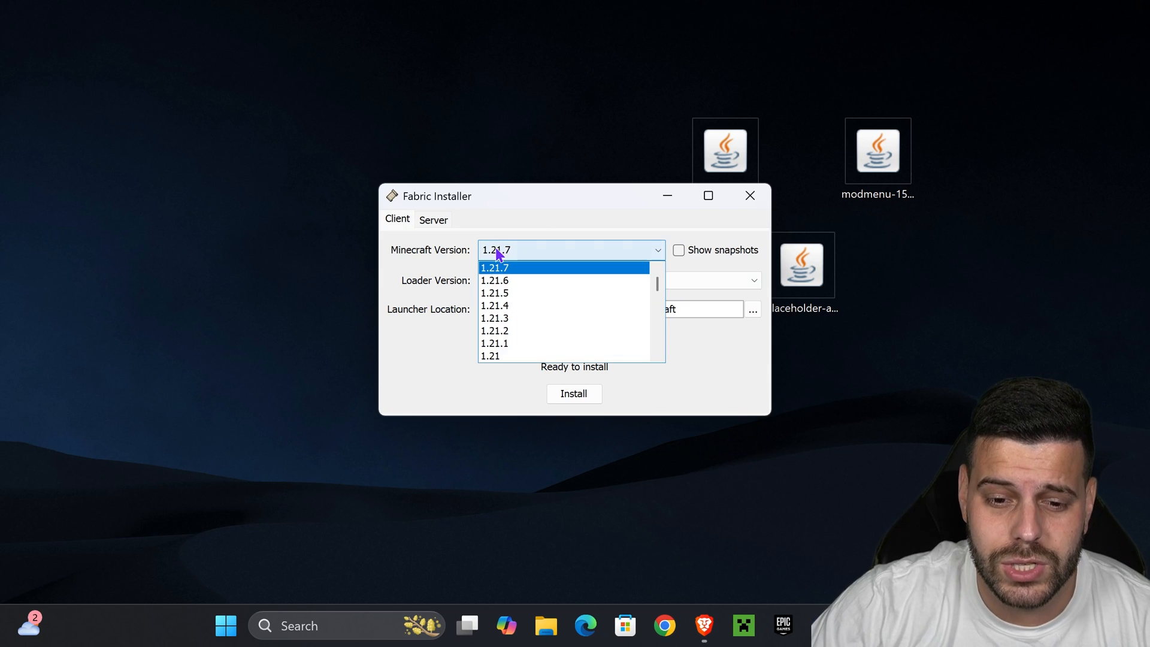
pyautogui.click(493, 267)
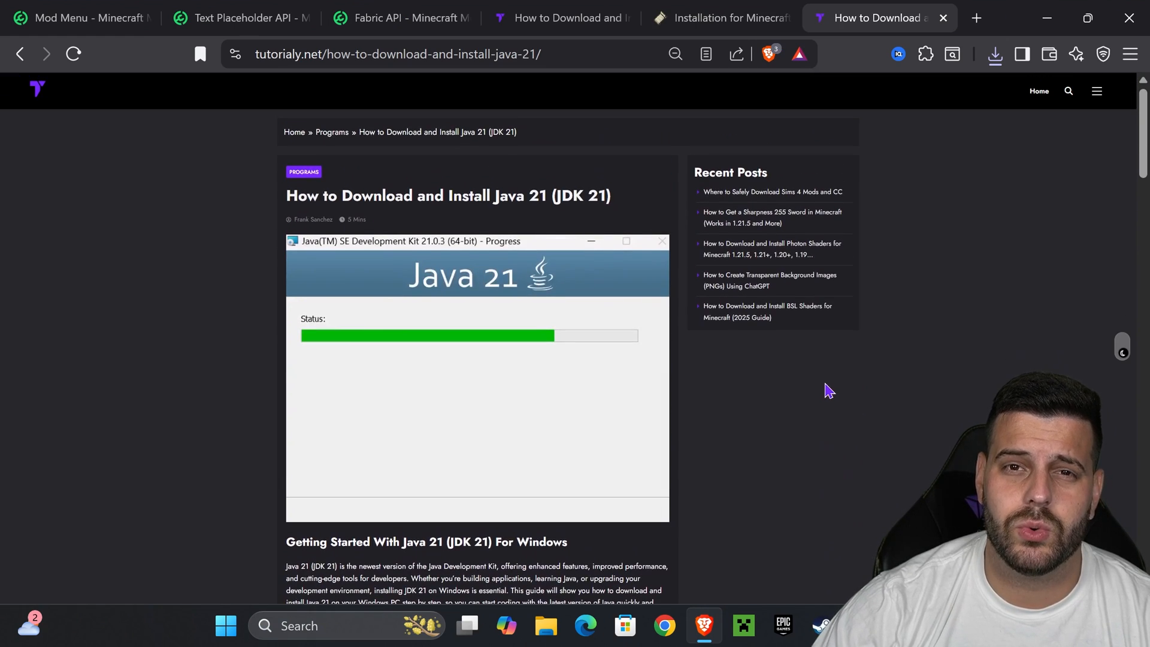
# Step: Scroll through Tutorialy's Java 21 installation guide
pyautogui.scroll(-3)
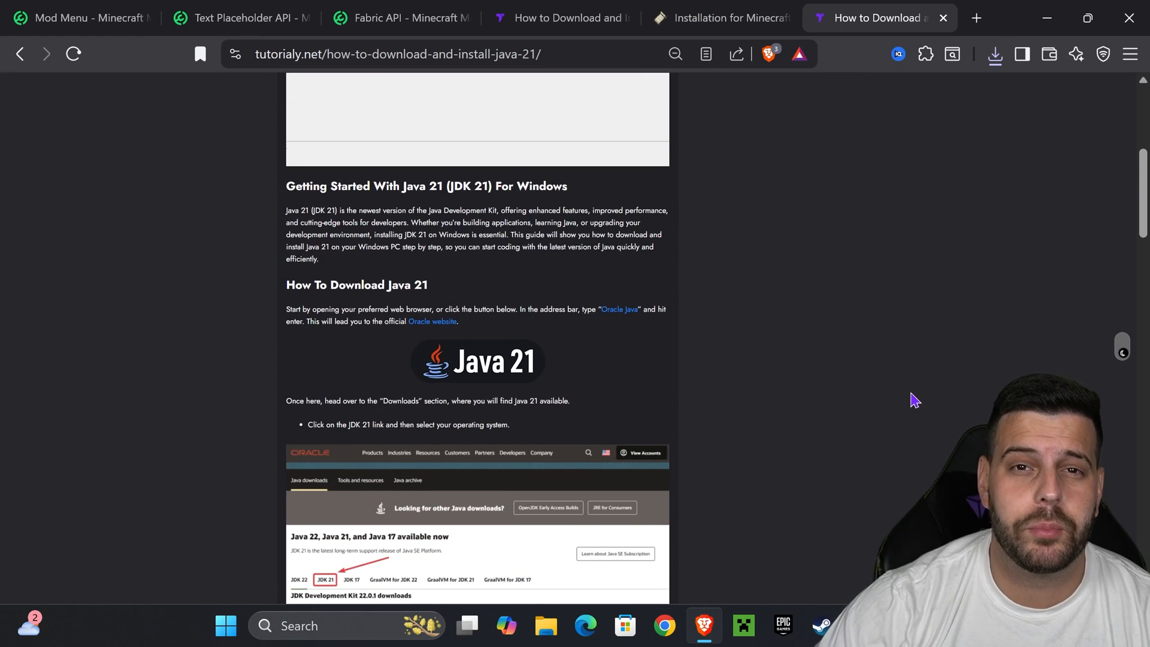
pyautogui.scroll(-3)
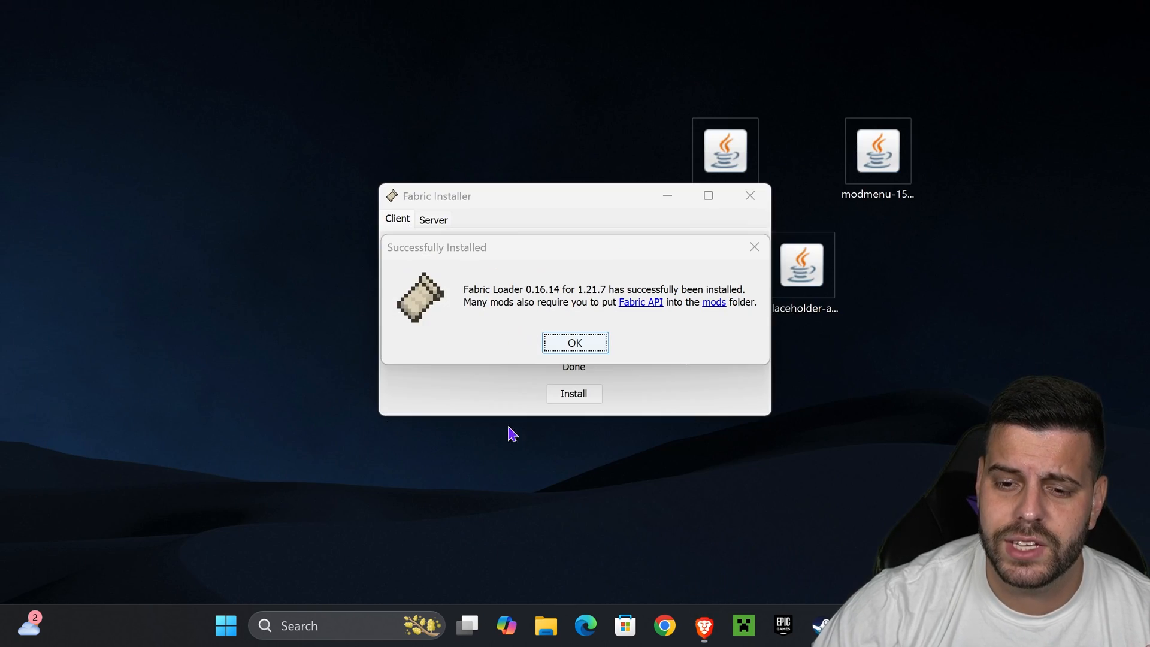
pyautogui.moveTo(600, 260)
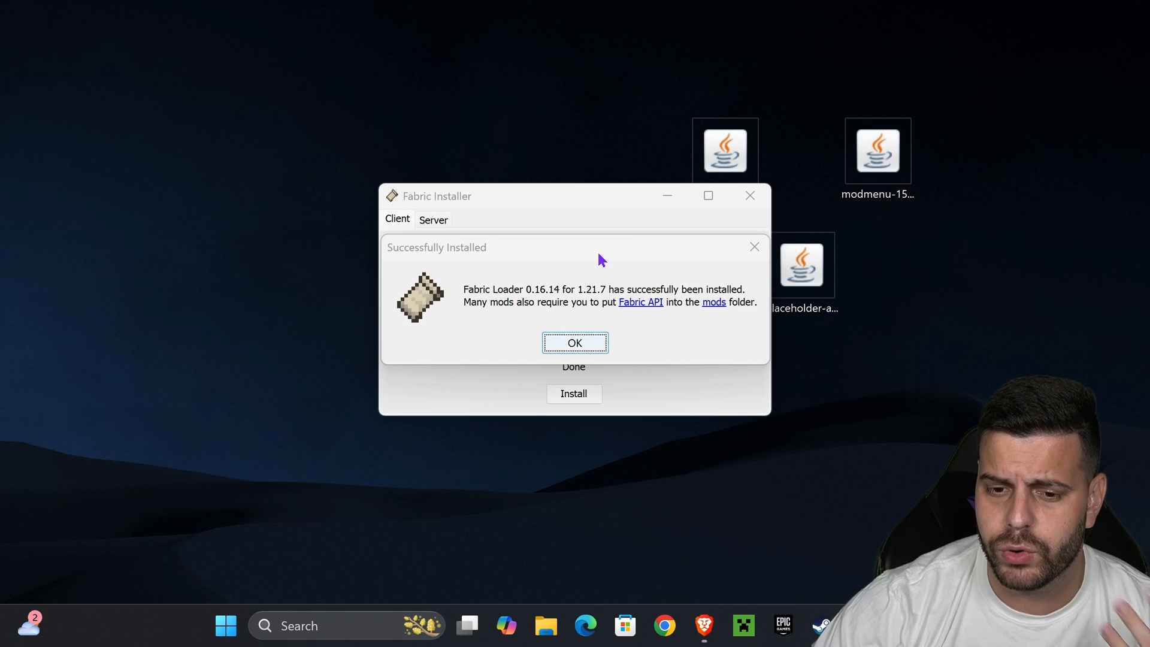
pyautogui.moveTo(588, 266)
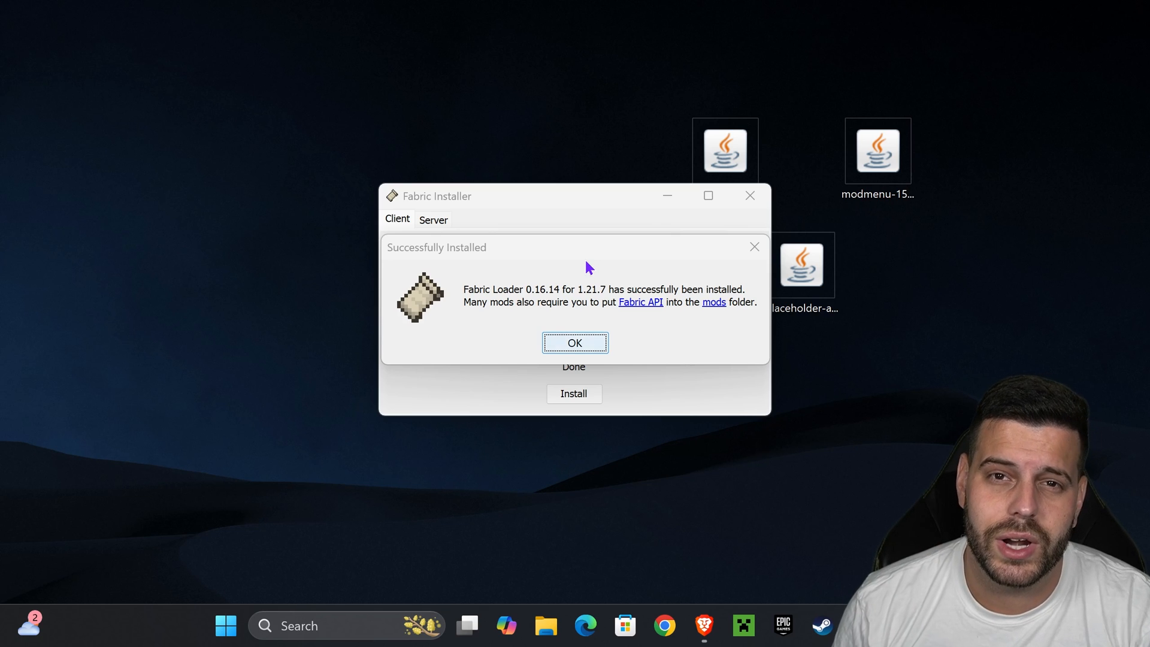
pyautogui.moveTo(489, 346)
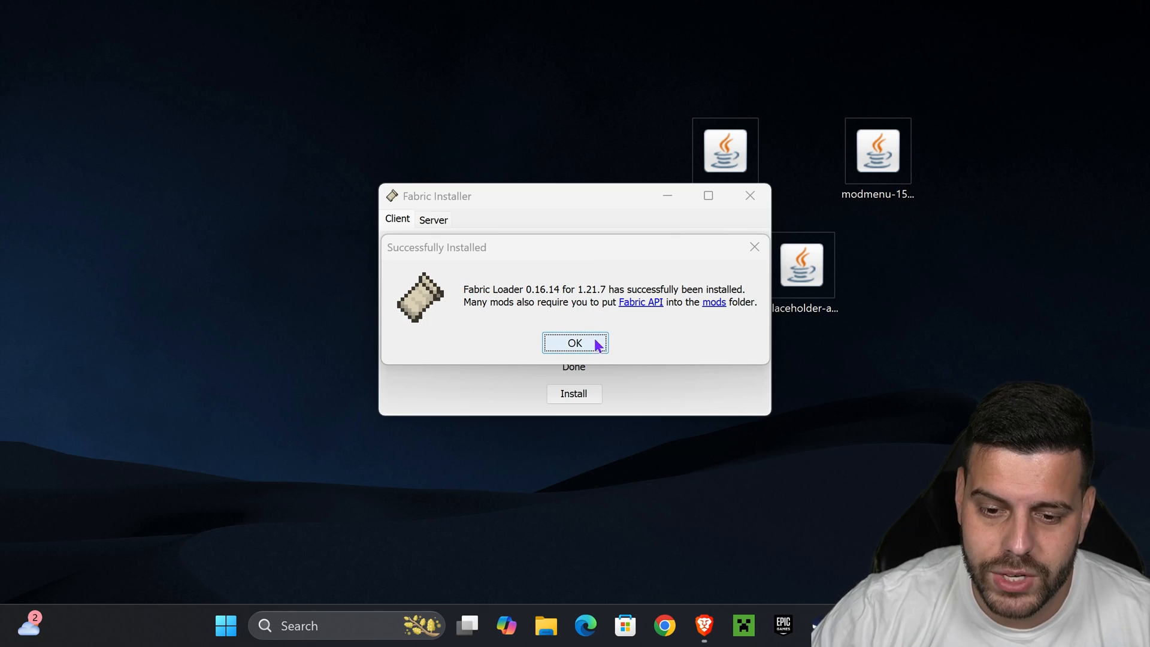
# Step: Dismiss the install success dialog, close Fabric Installer, and open Minecraft Launcher
pyautogui.click(575, 343)
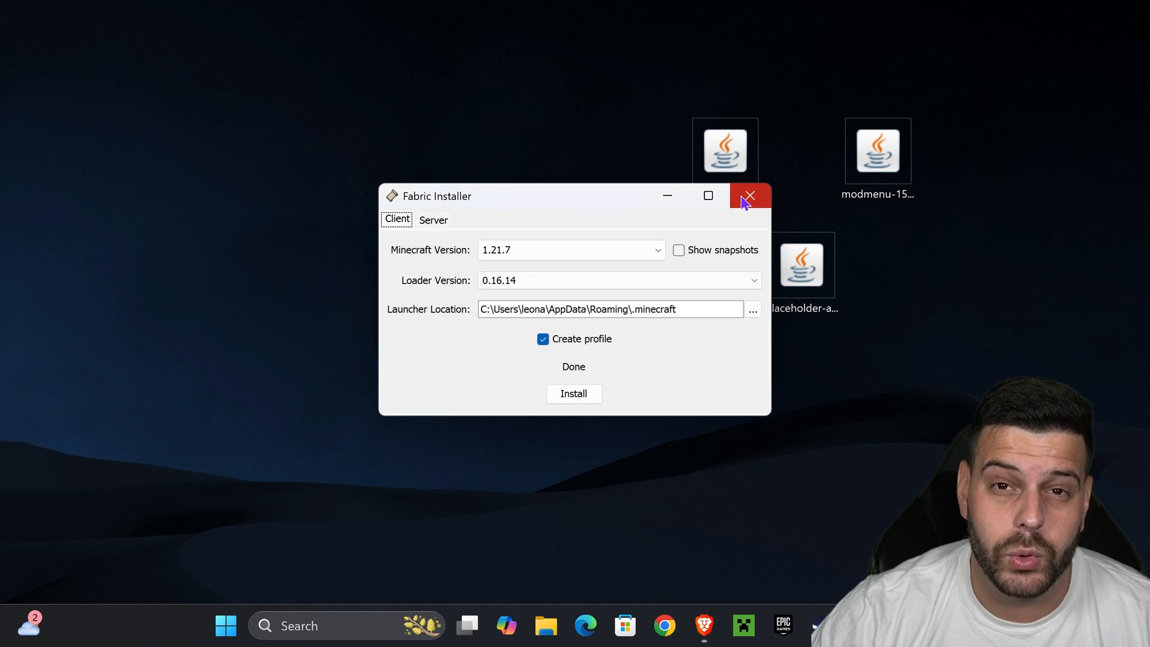
pyautogui.click(749, 196)
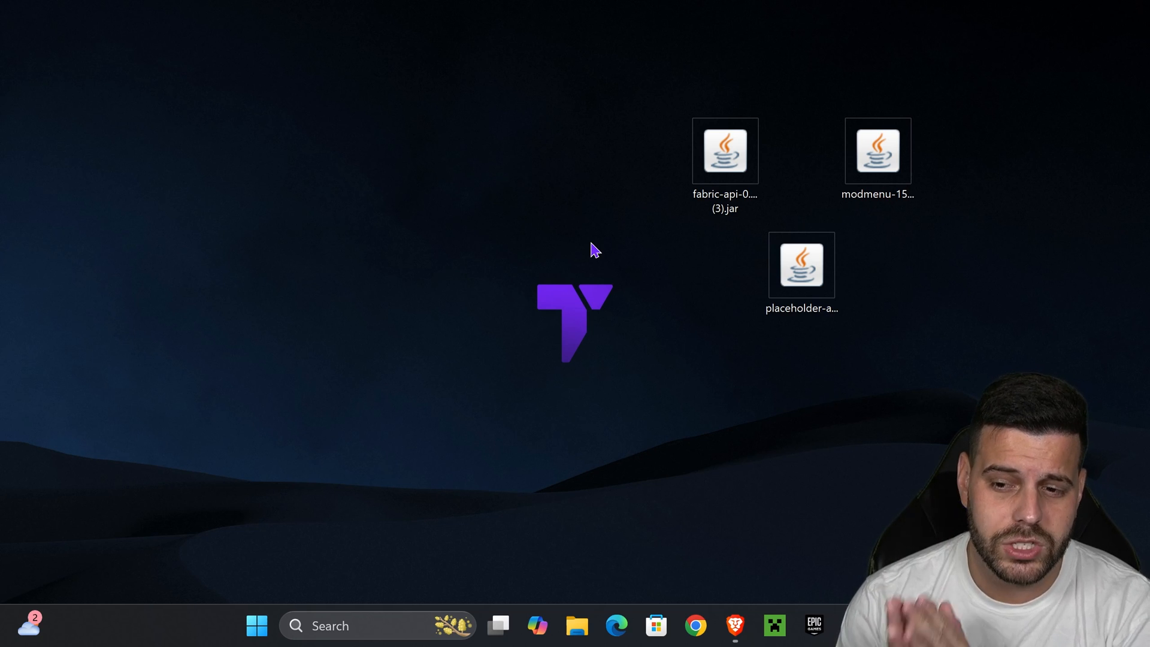
pyautogui.moveTo(739, 515)
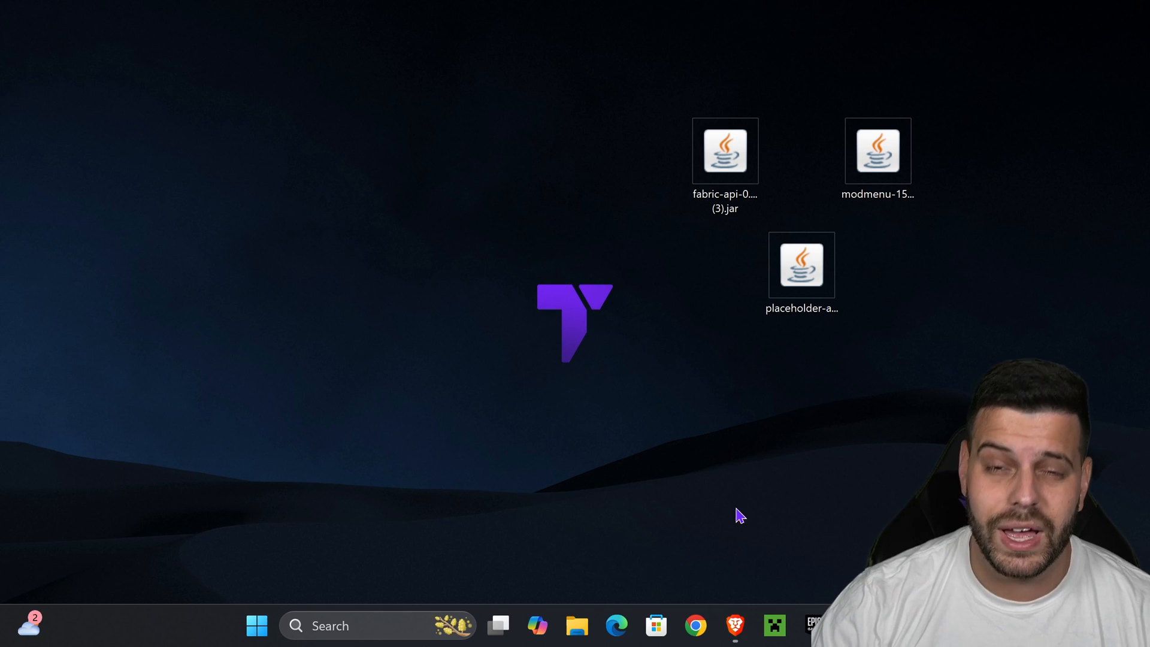
pyautogui.click(775, 625)
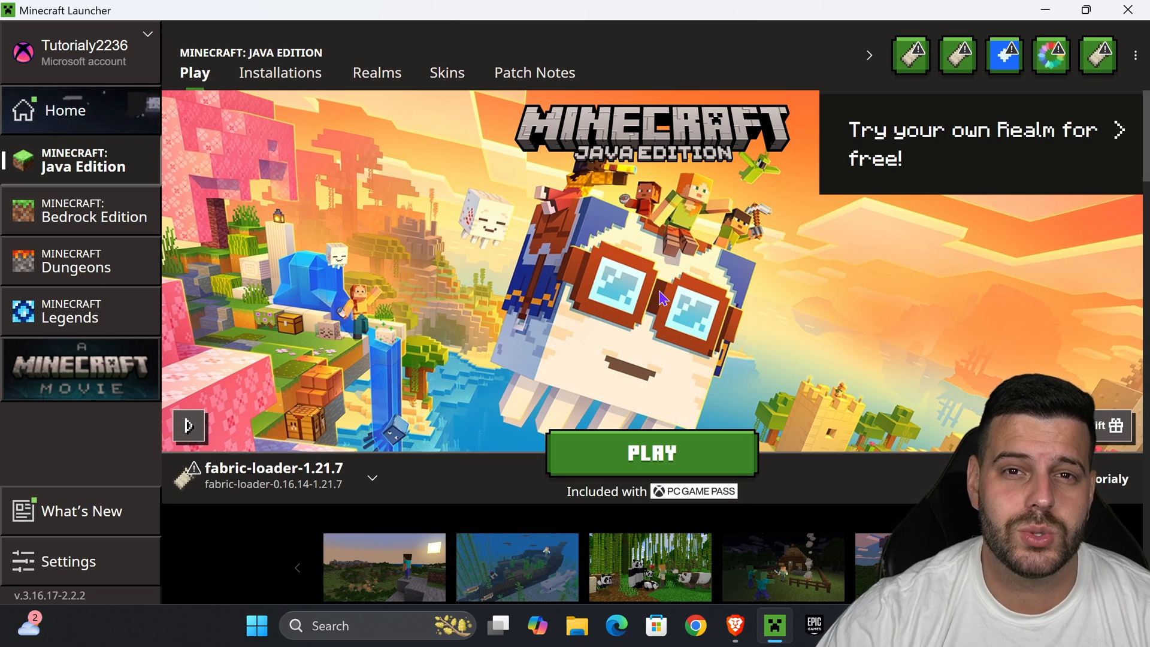
# Step: Toggle the Modded filter and open the fabric-loader-1.21.7 installation folder
pyautogui.click(280, 72)
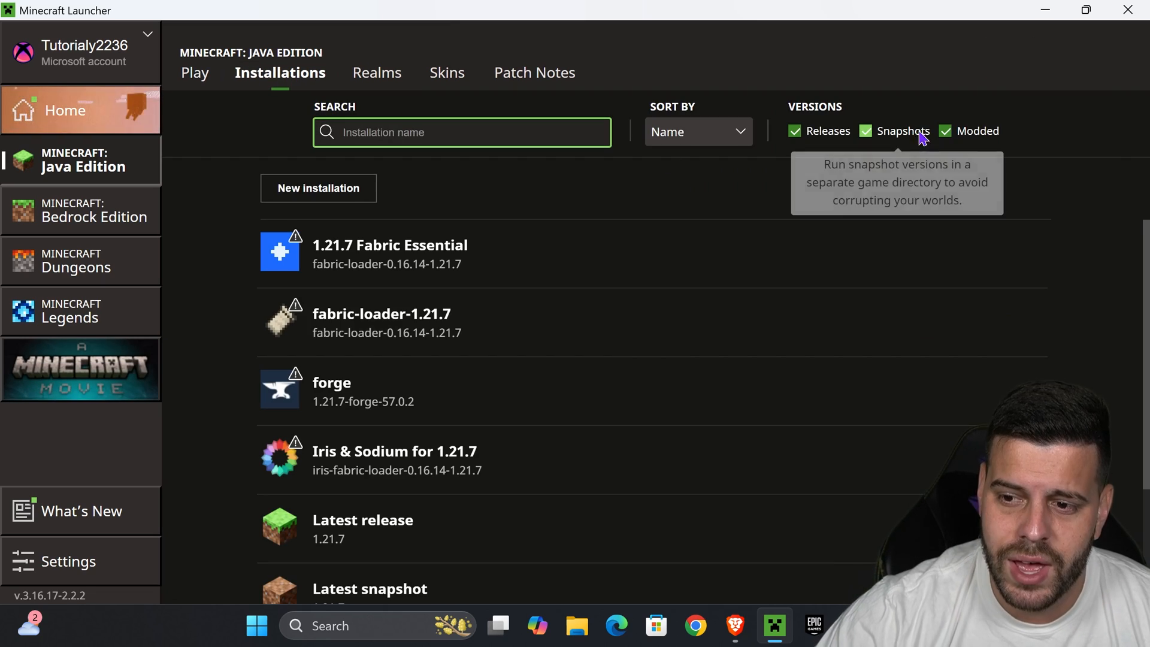
pyautogui.click(945, 132)
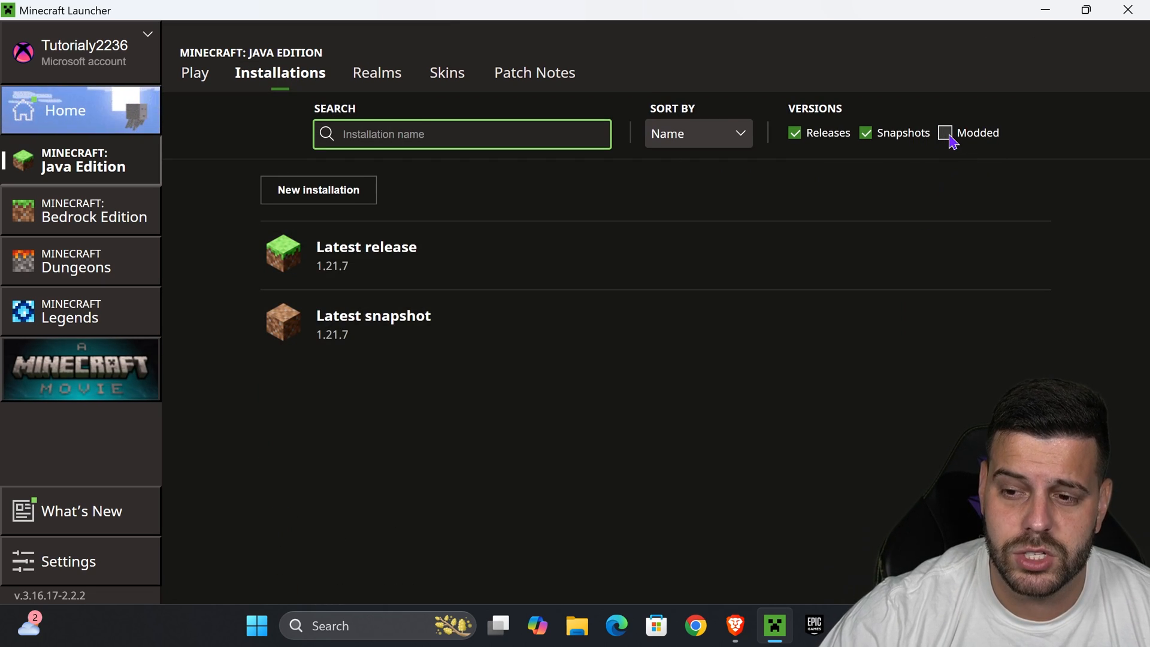
pyautogui.click(945, 132)
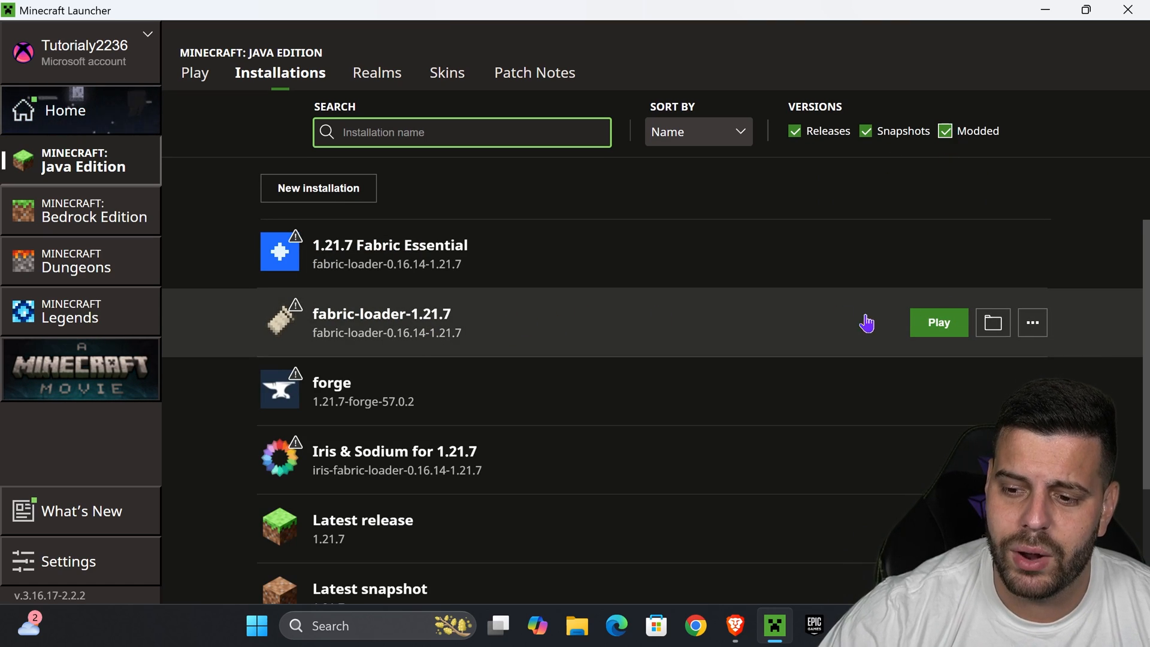
pyautogui.moveTo(993, 331)
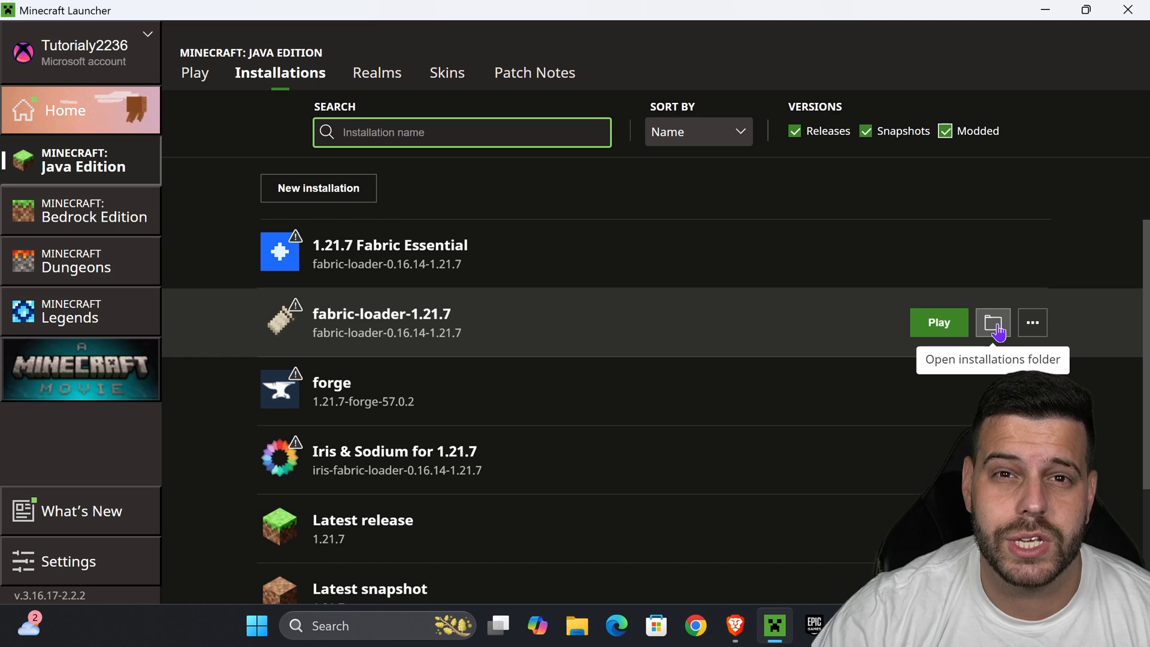
pyautogui.click(992, 322)
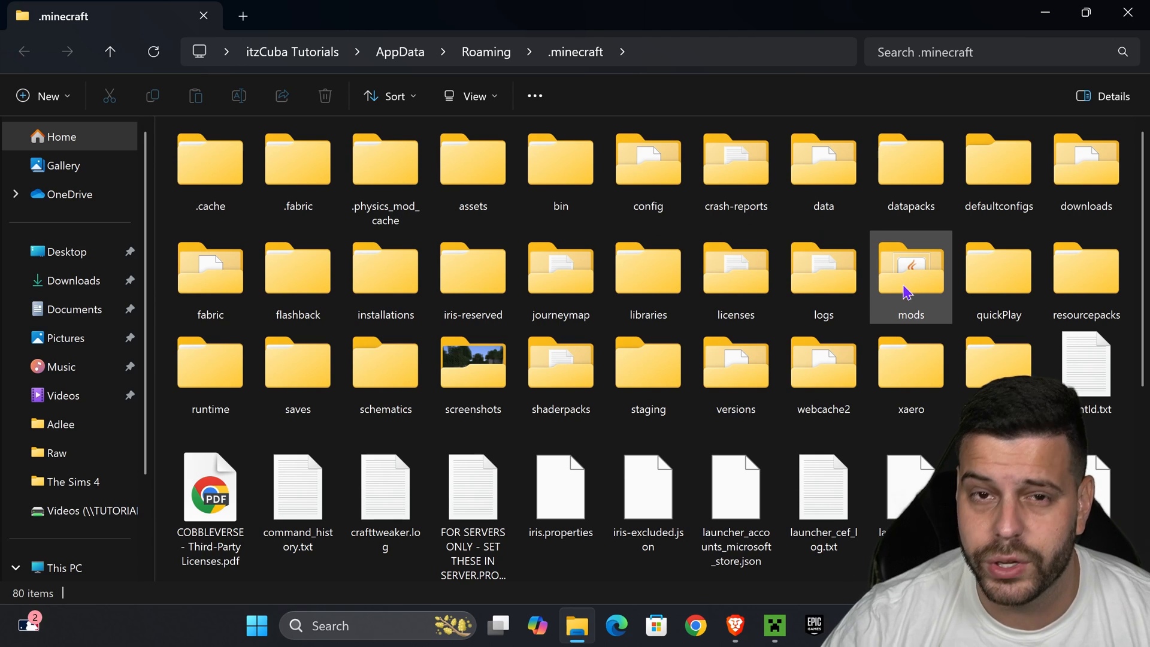
# Step: Open the .minecraft mods folder and select the old Fabric API jar for removal
pyautogui.doubleClick(910, 271)
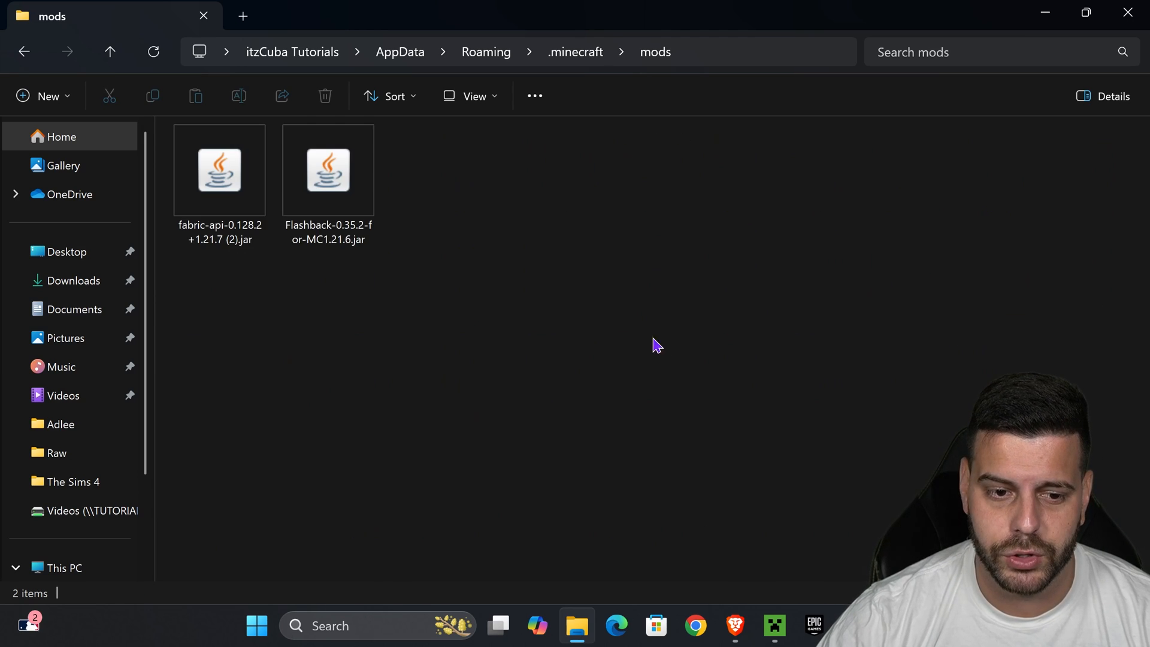
pyautogui.moveTo(515, 271)
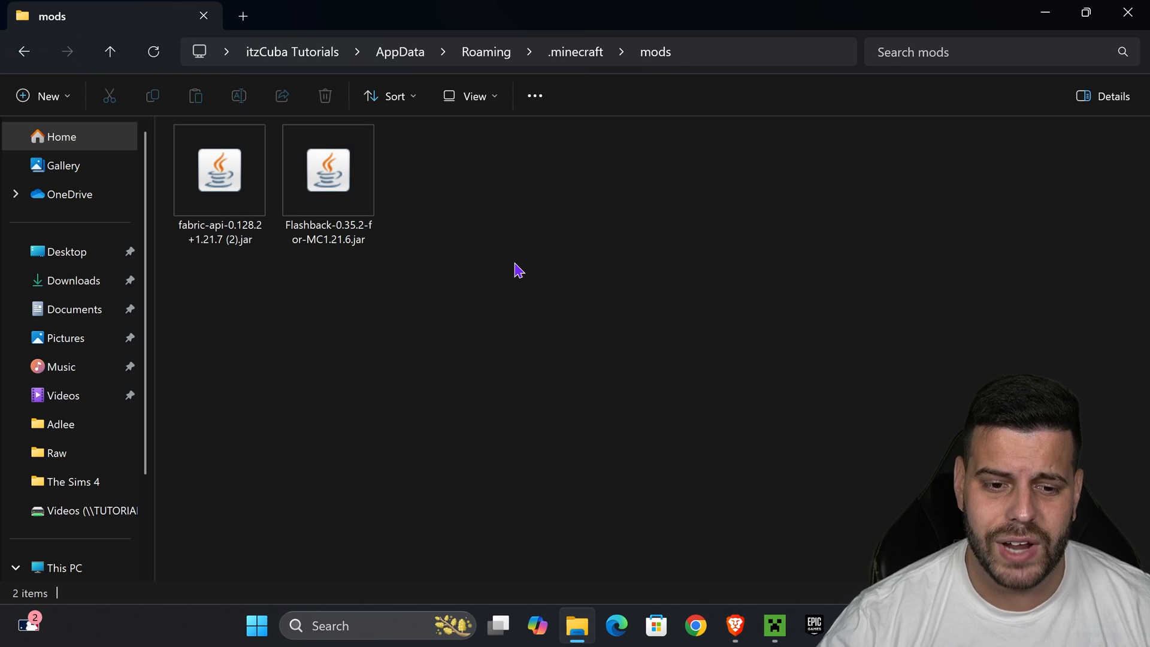
pyautogui.moveTo(578, 312)
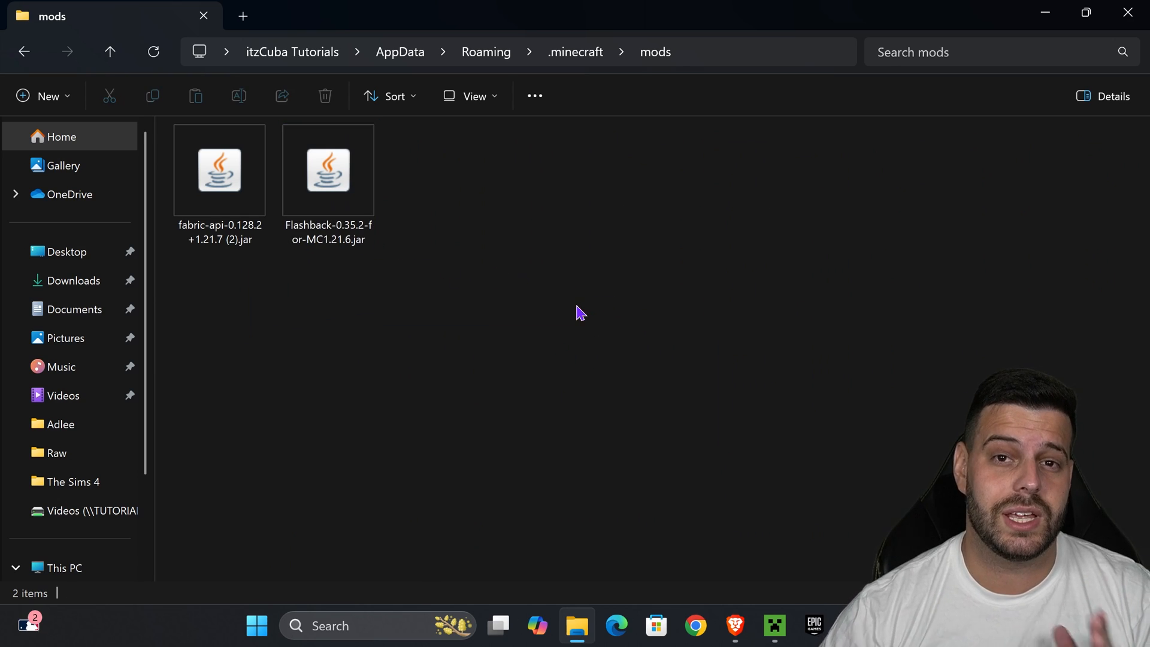
pyautogui.moveTo(517, 188)
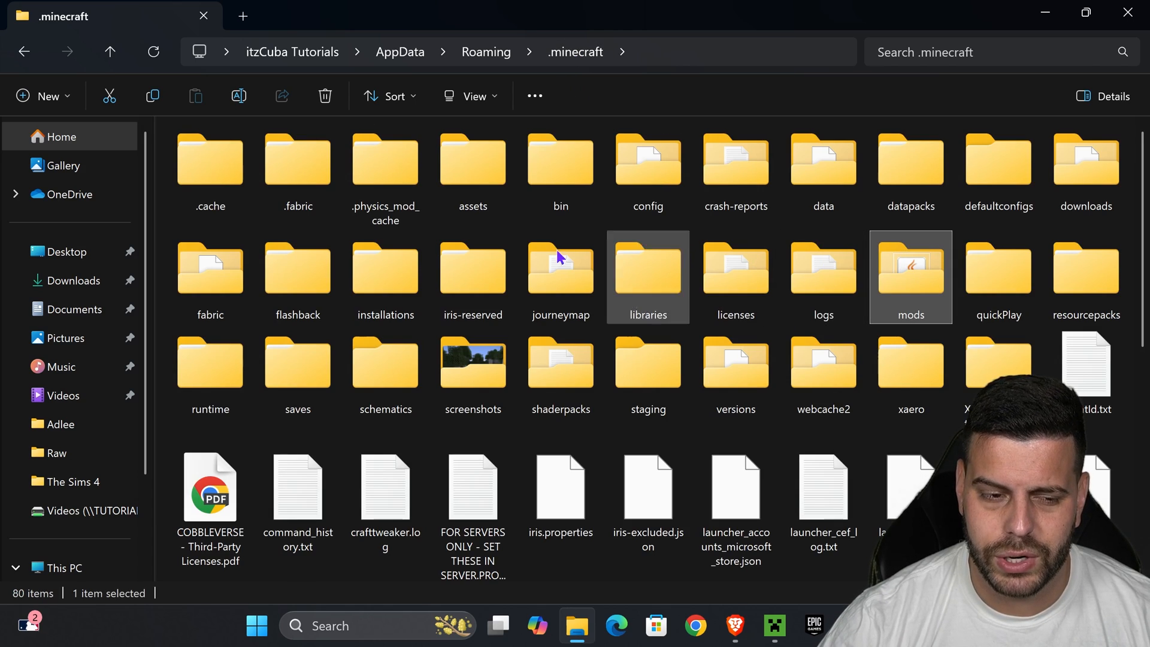
pyautogui.click(42, 96)
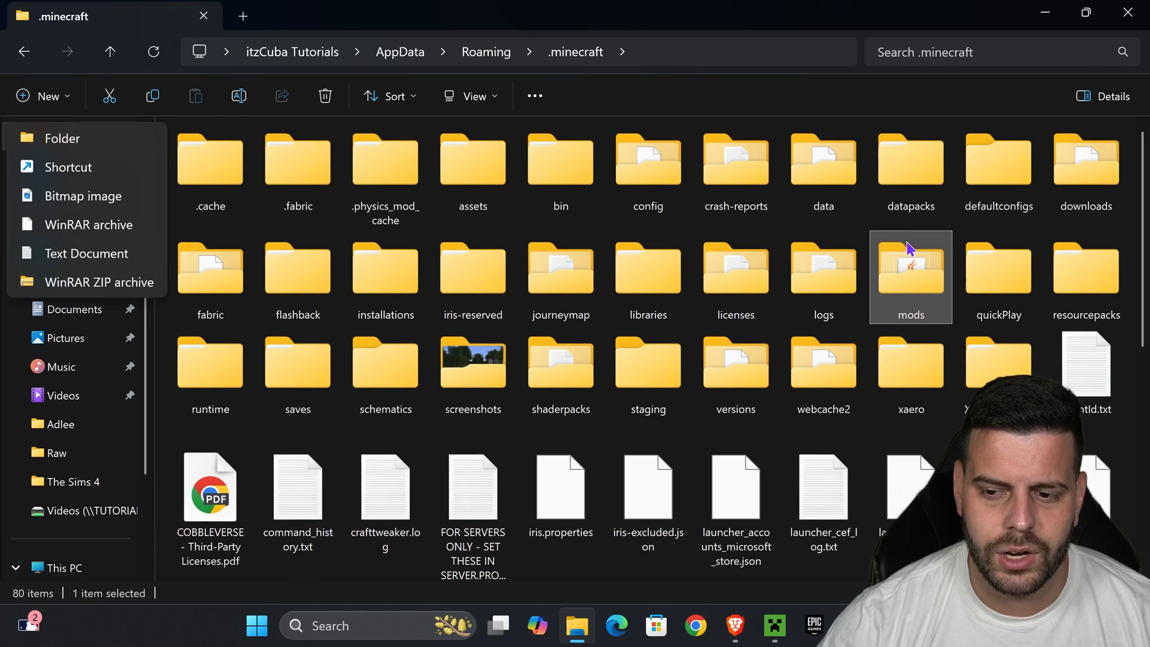
pyautogui.doubleClick(910, 273)
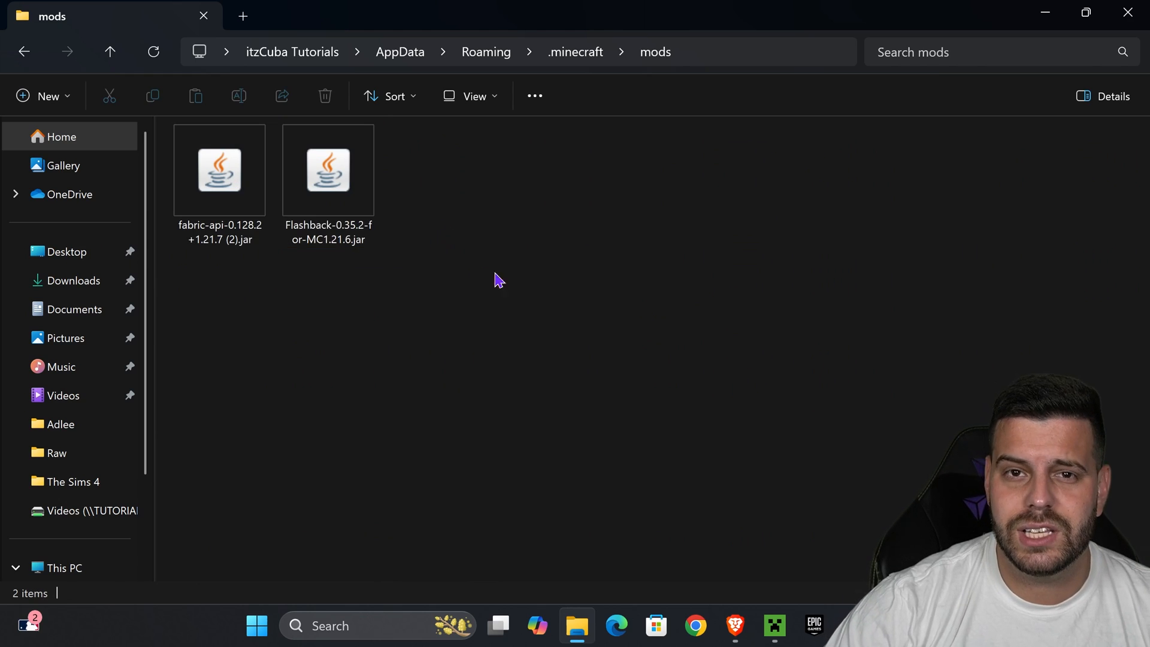
pyautogui.moveTo(360, 326)
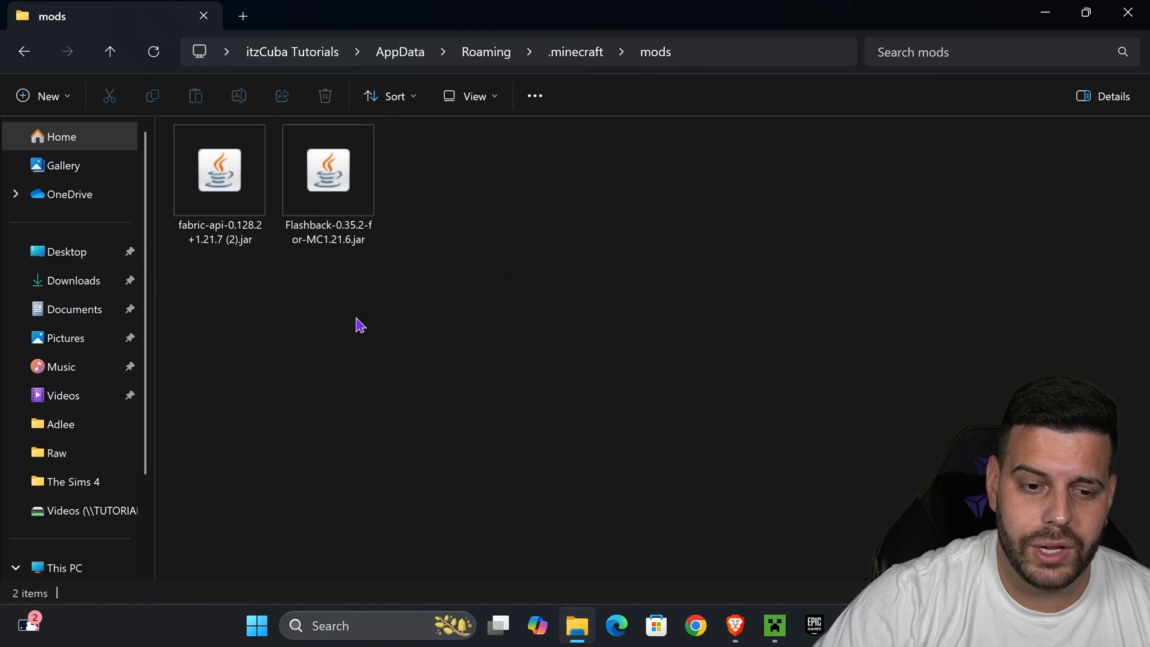
pyautogui.click(774, 625)
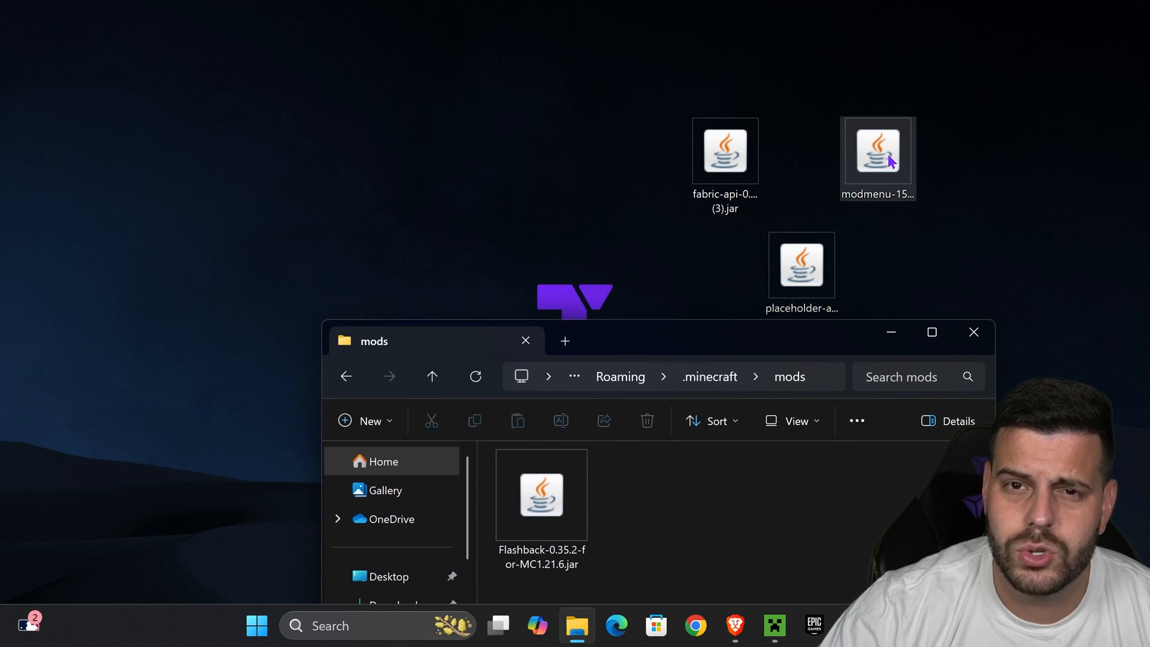
pyautogui.moveTo(859, 250)
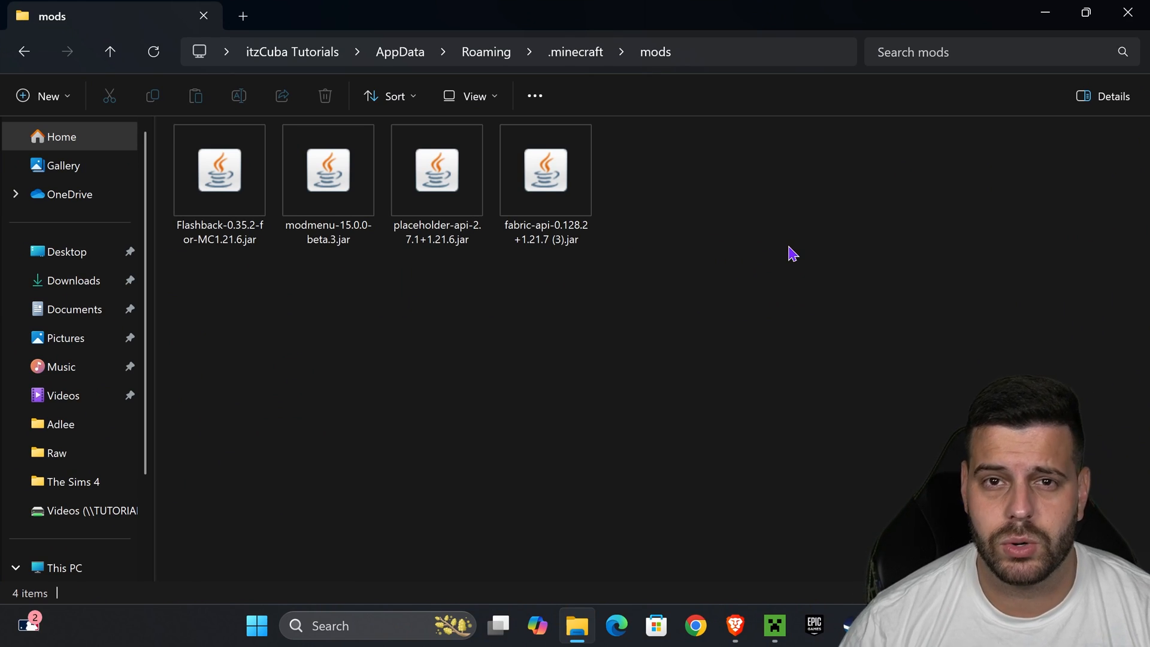
pyautogui.moveTo(911, 283)
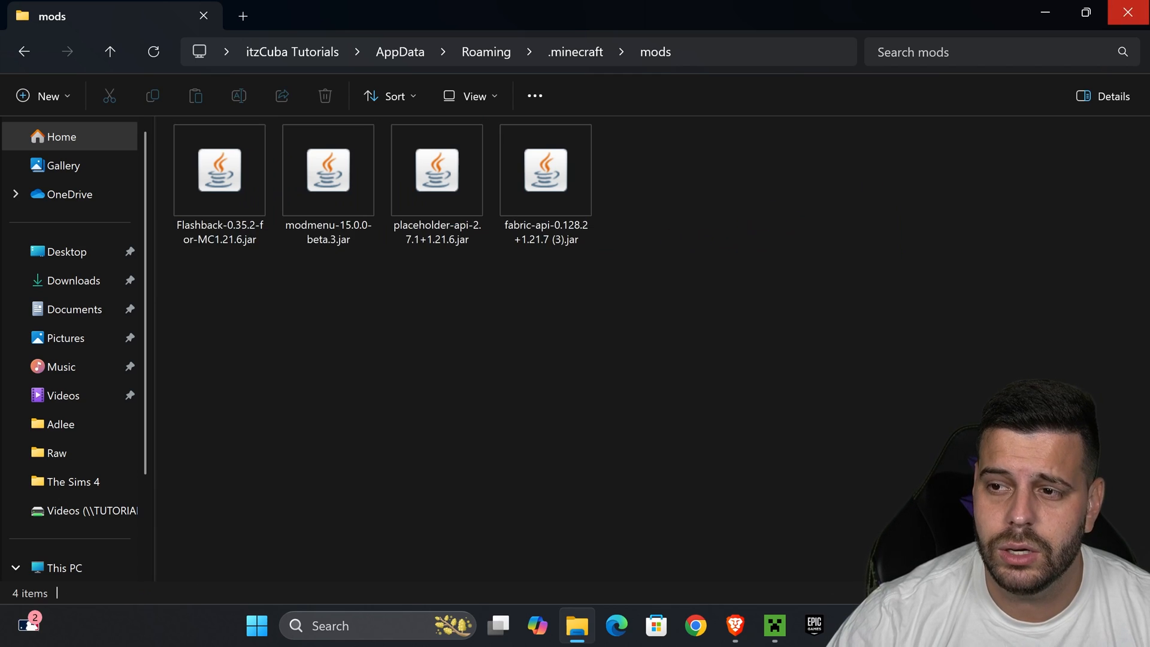
# Step: Close the mods folder window and launch the fabric-loader-1.21.7 installation
pyautogui.click(775, 626)
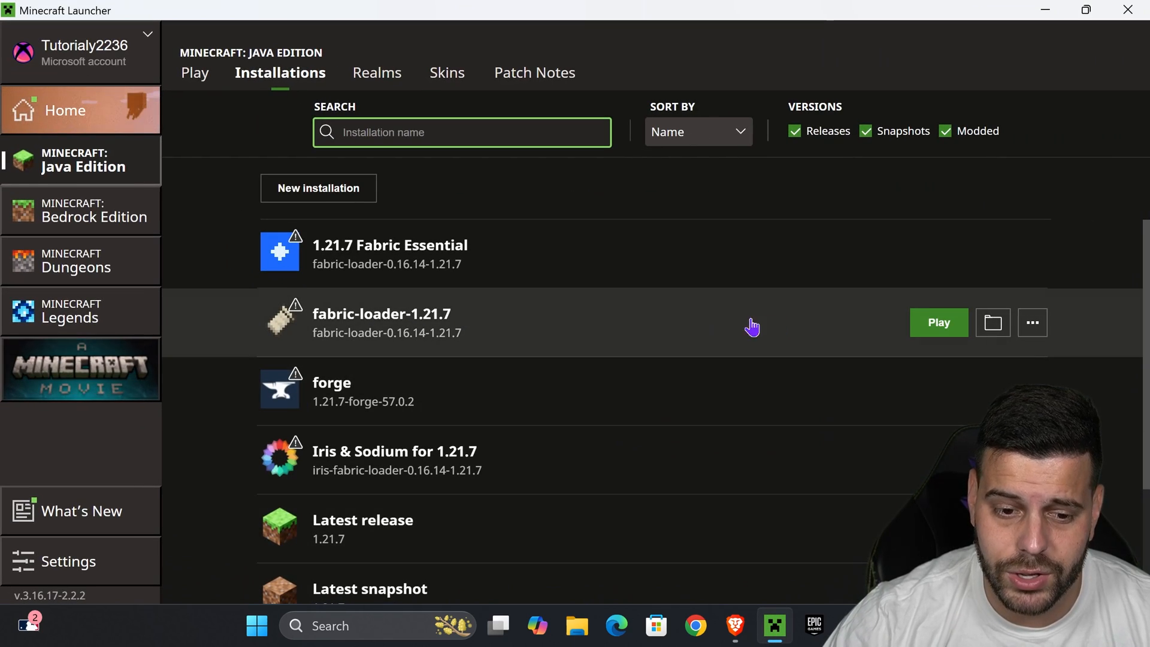
pyautogui.click(938, 322)
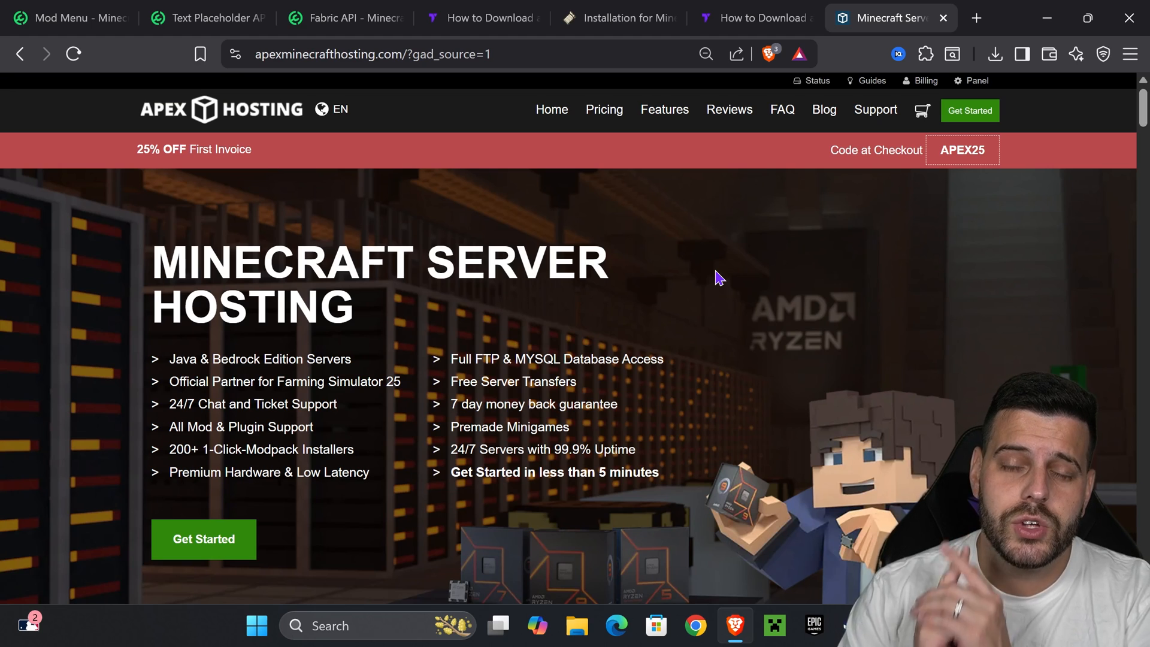
pyautogui.moveTo(433, 314)
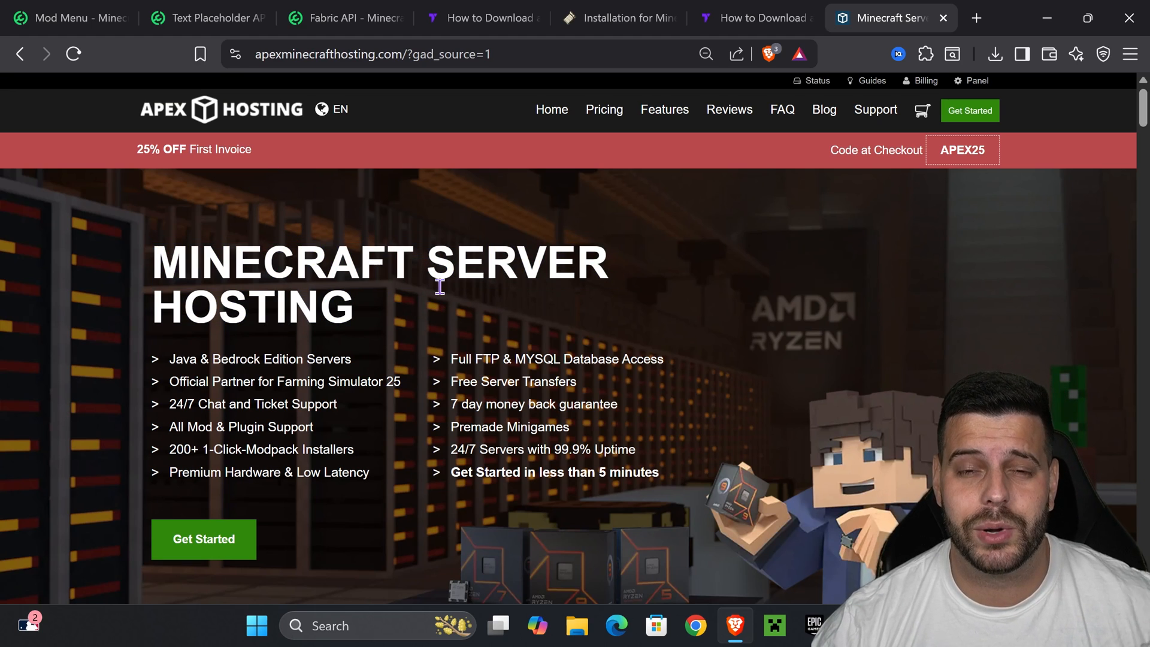
pyautogui.moveTo(1045, 18)
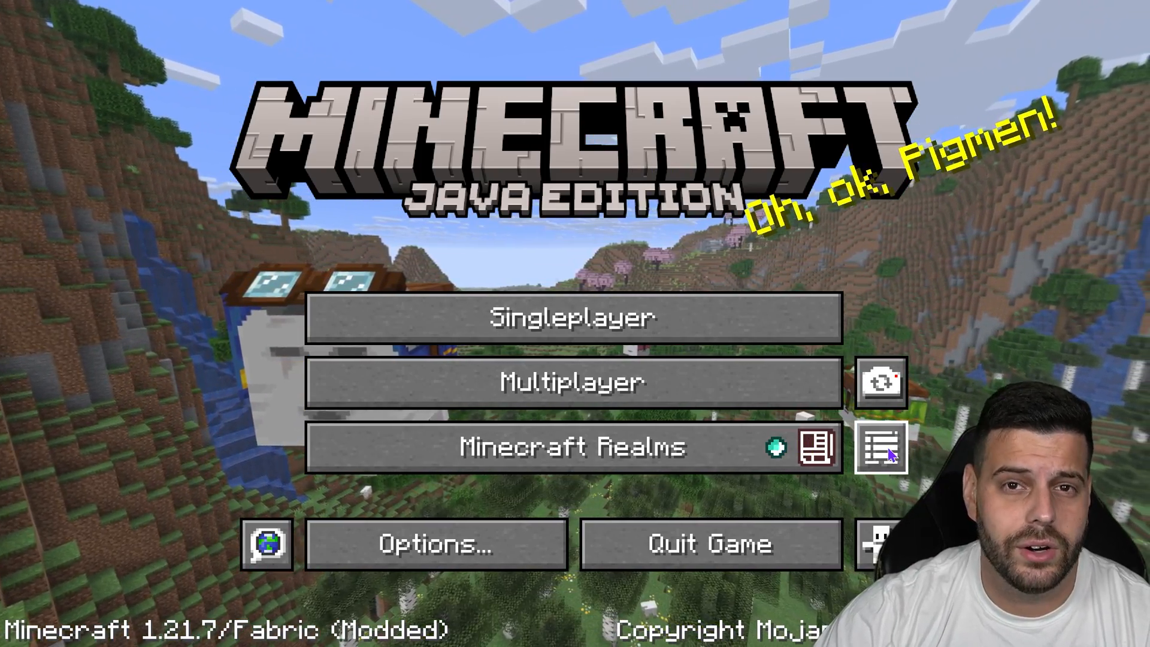
# Step: From the title screen's Mods list, open Mod Menu 15.0.0-beta.3's details
pyautogui.click(878, 450)
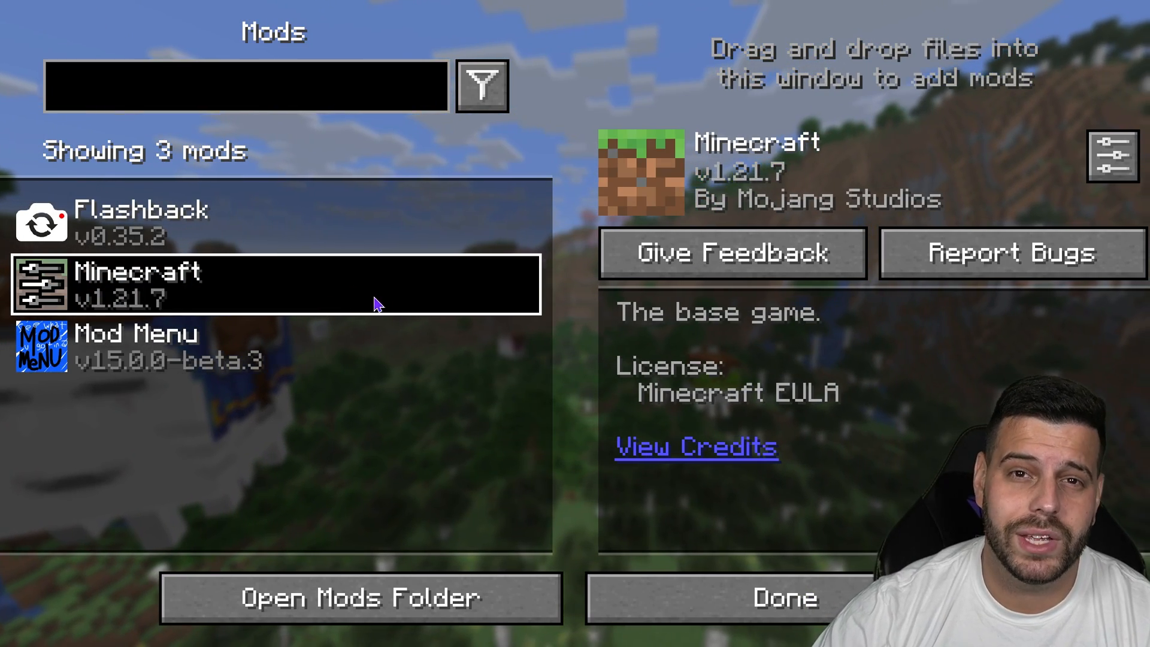
pyautogui.click(138, 348)
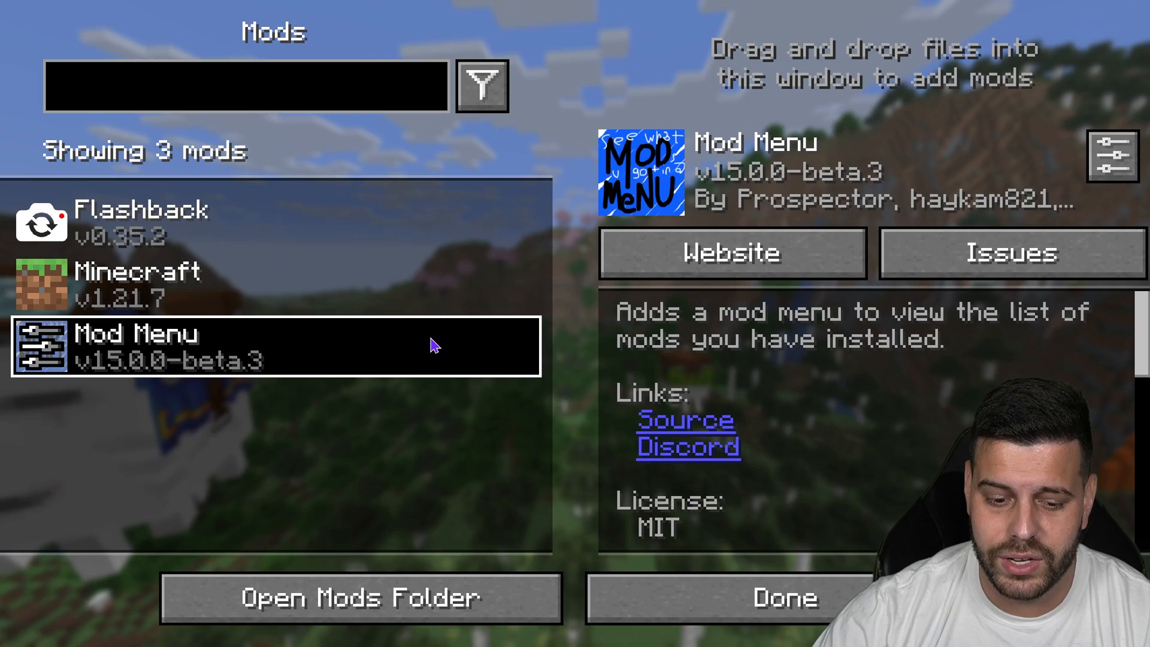